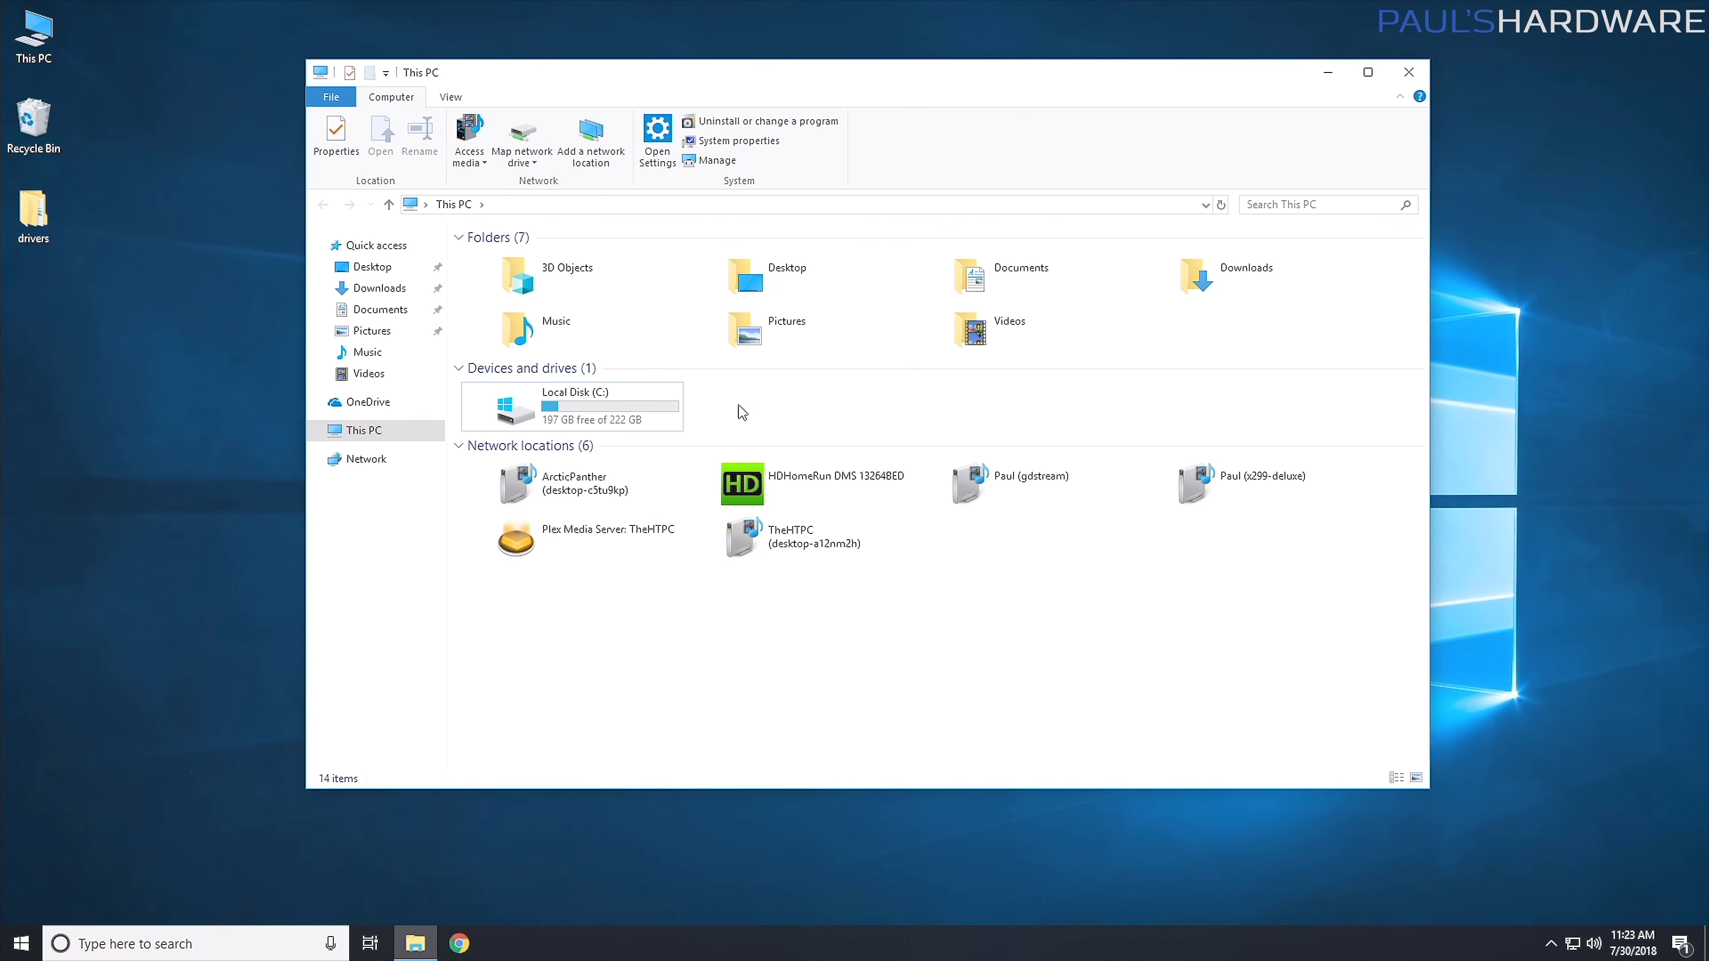
pyautogui.moveTo(843, 422)
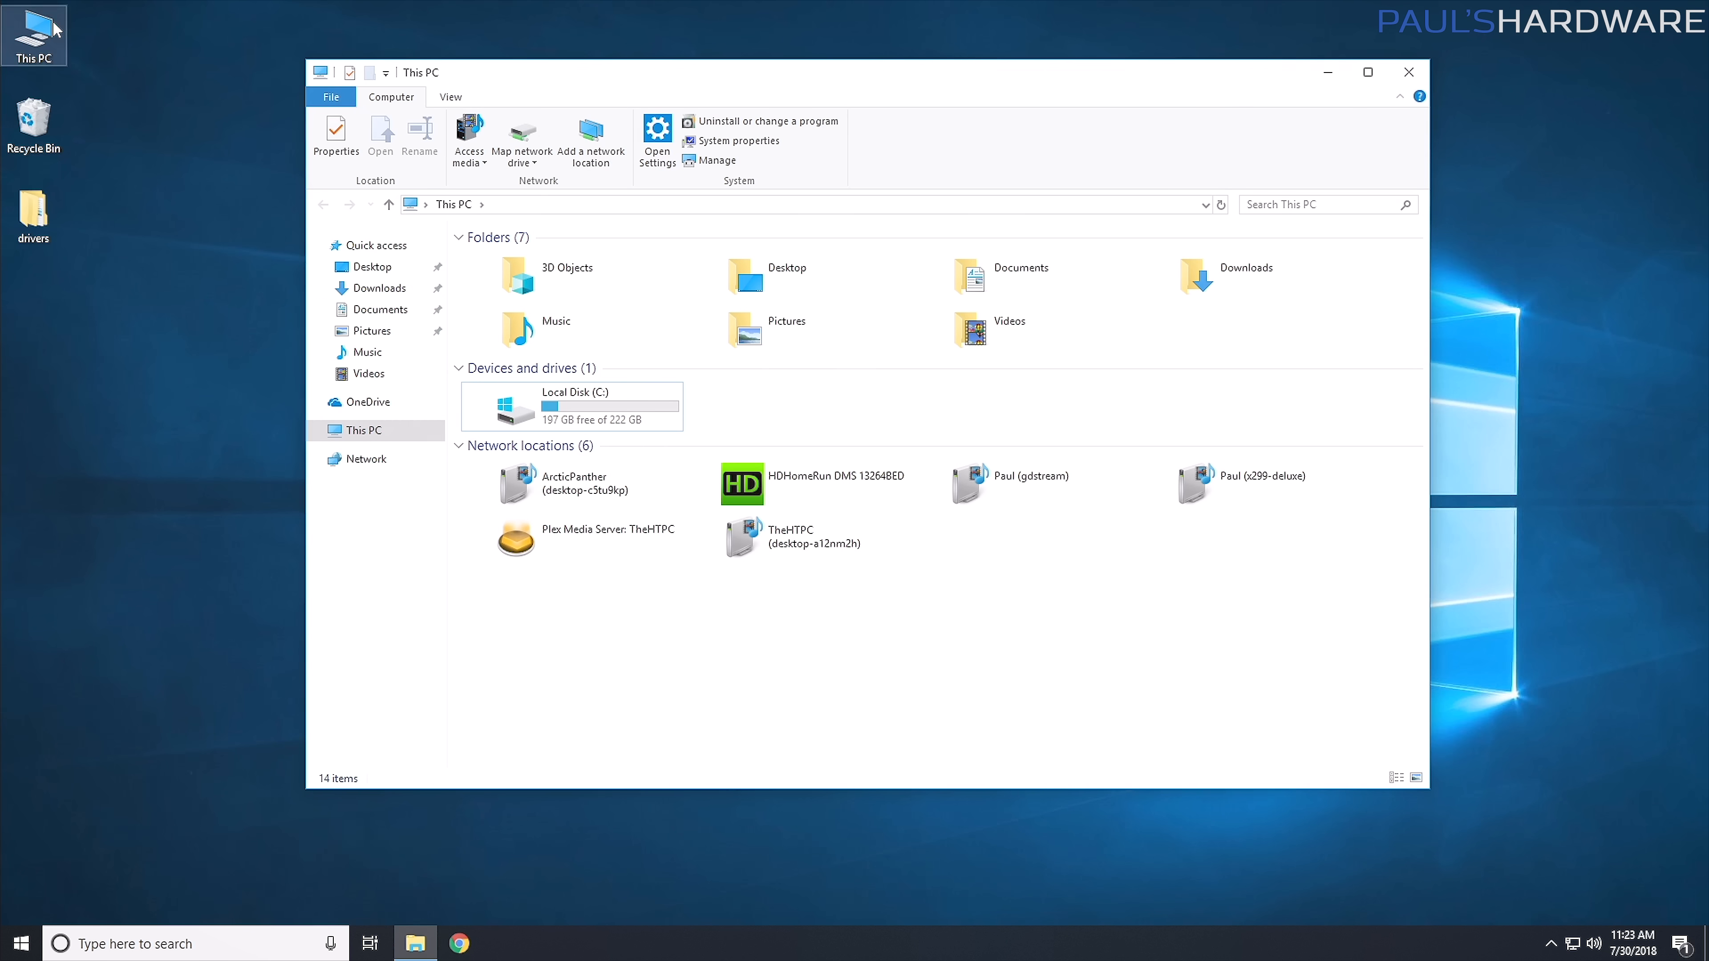
# Launch Computer Management from This PC's Manage option and show its Storage section.
pyautogui.rightClick(33, 28)
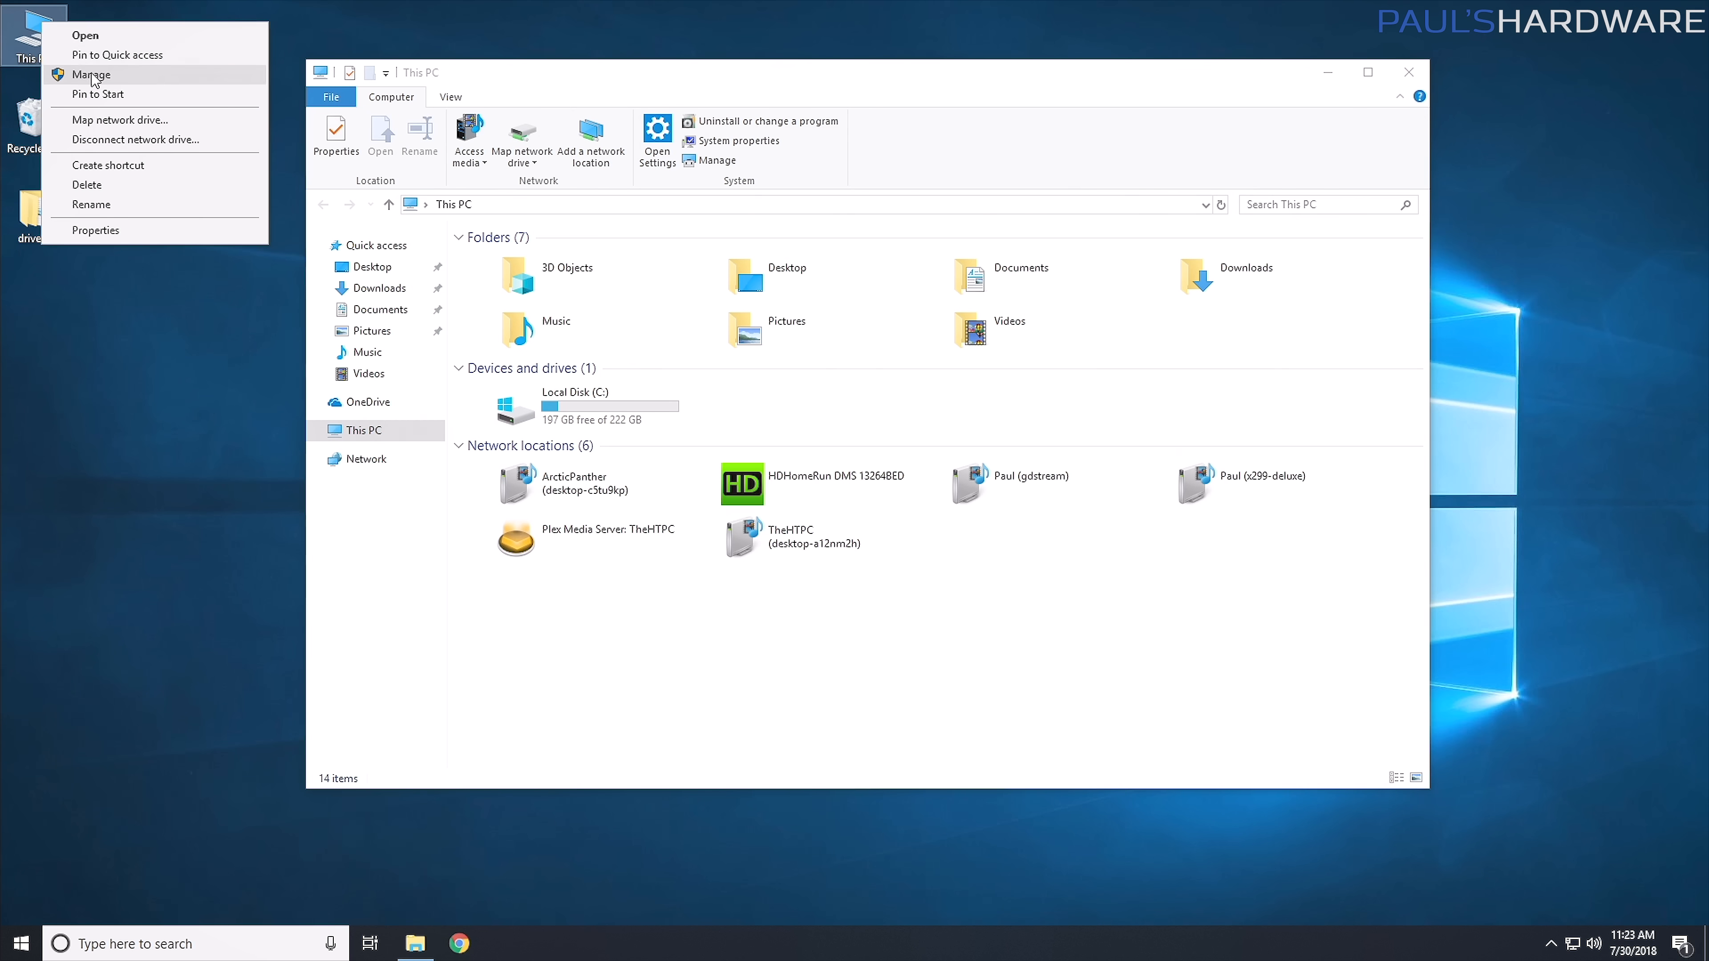
pyautogui.click(91, 74)
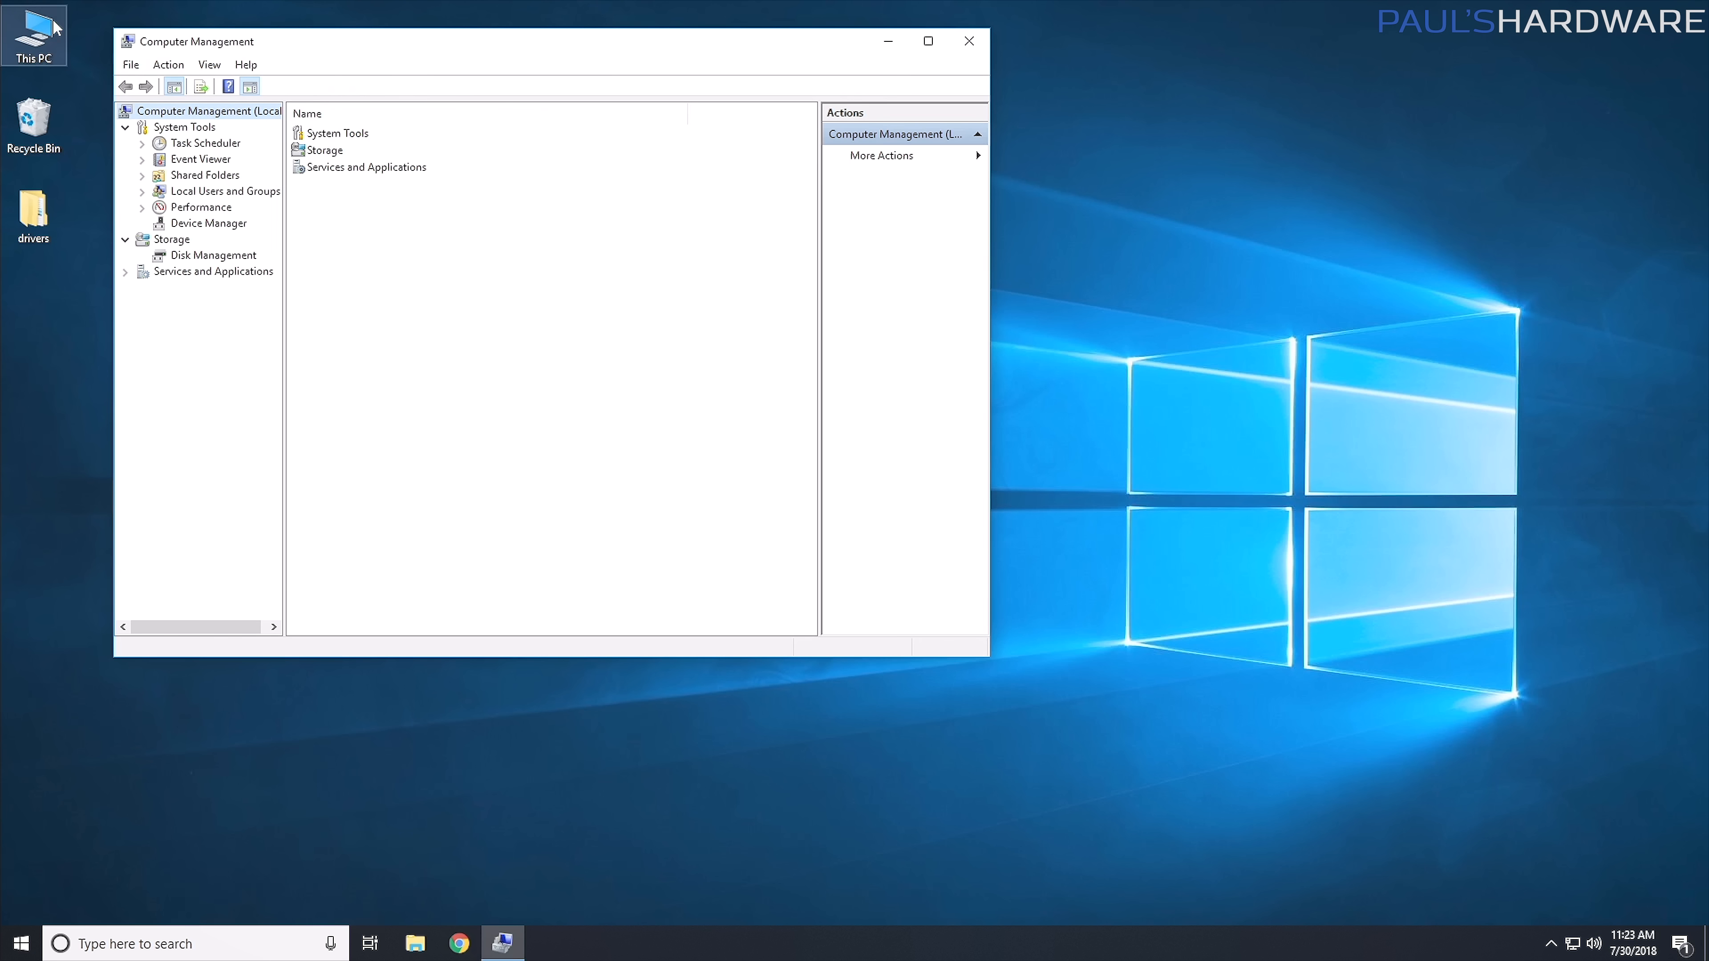
pyautogui.moveTo(205, 225)
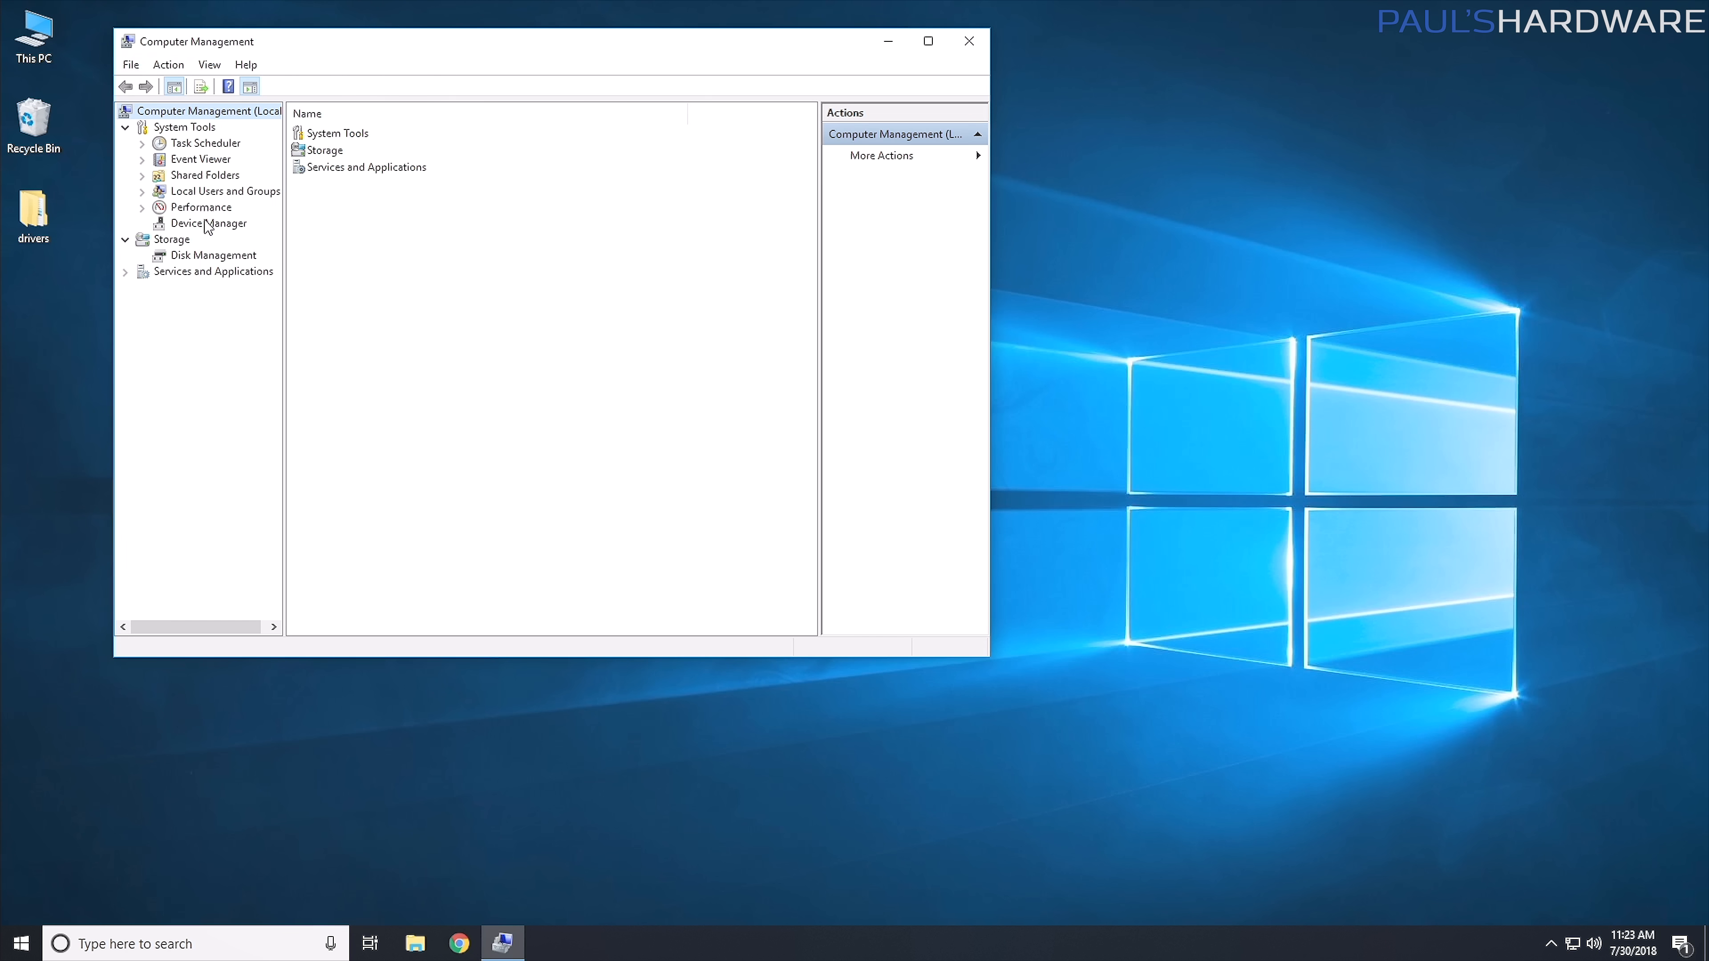
pyautogui.click(213, 254)
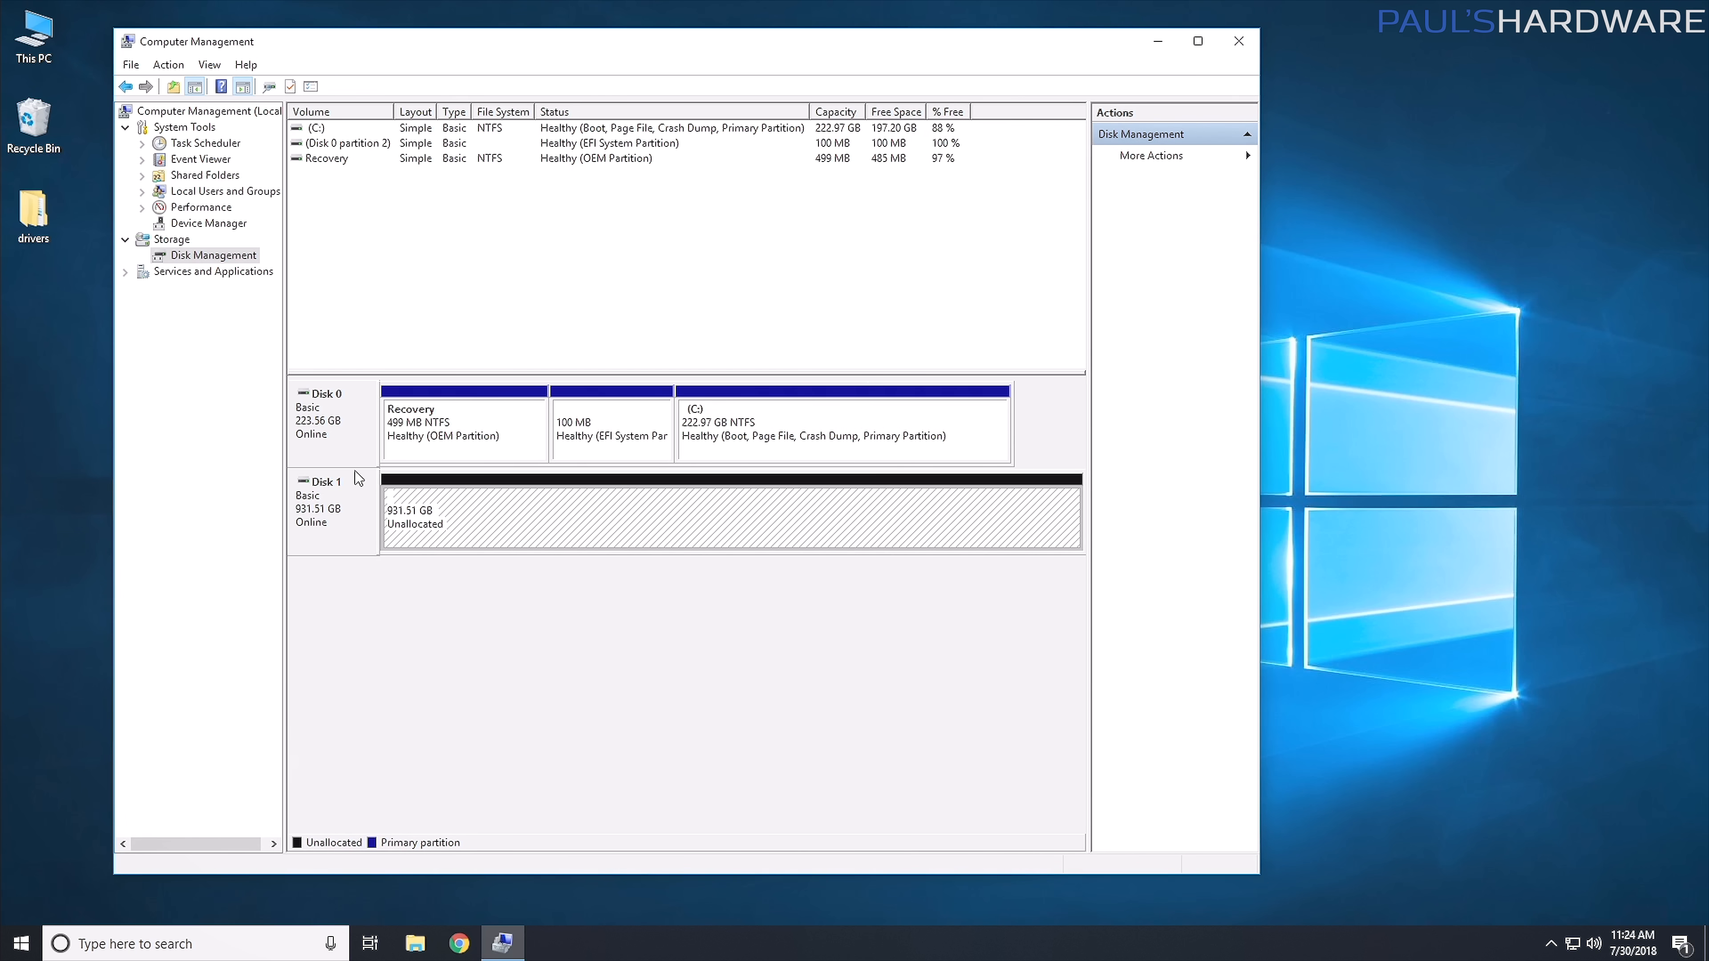
pyautogui.moveTo(471, 533)
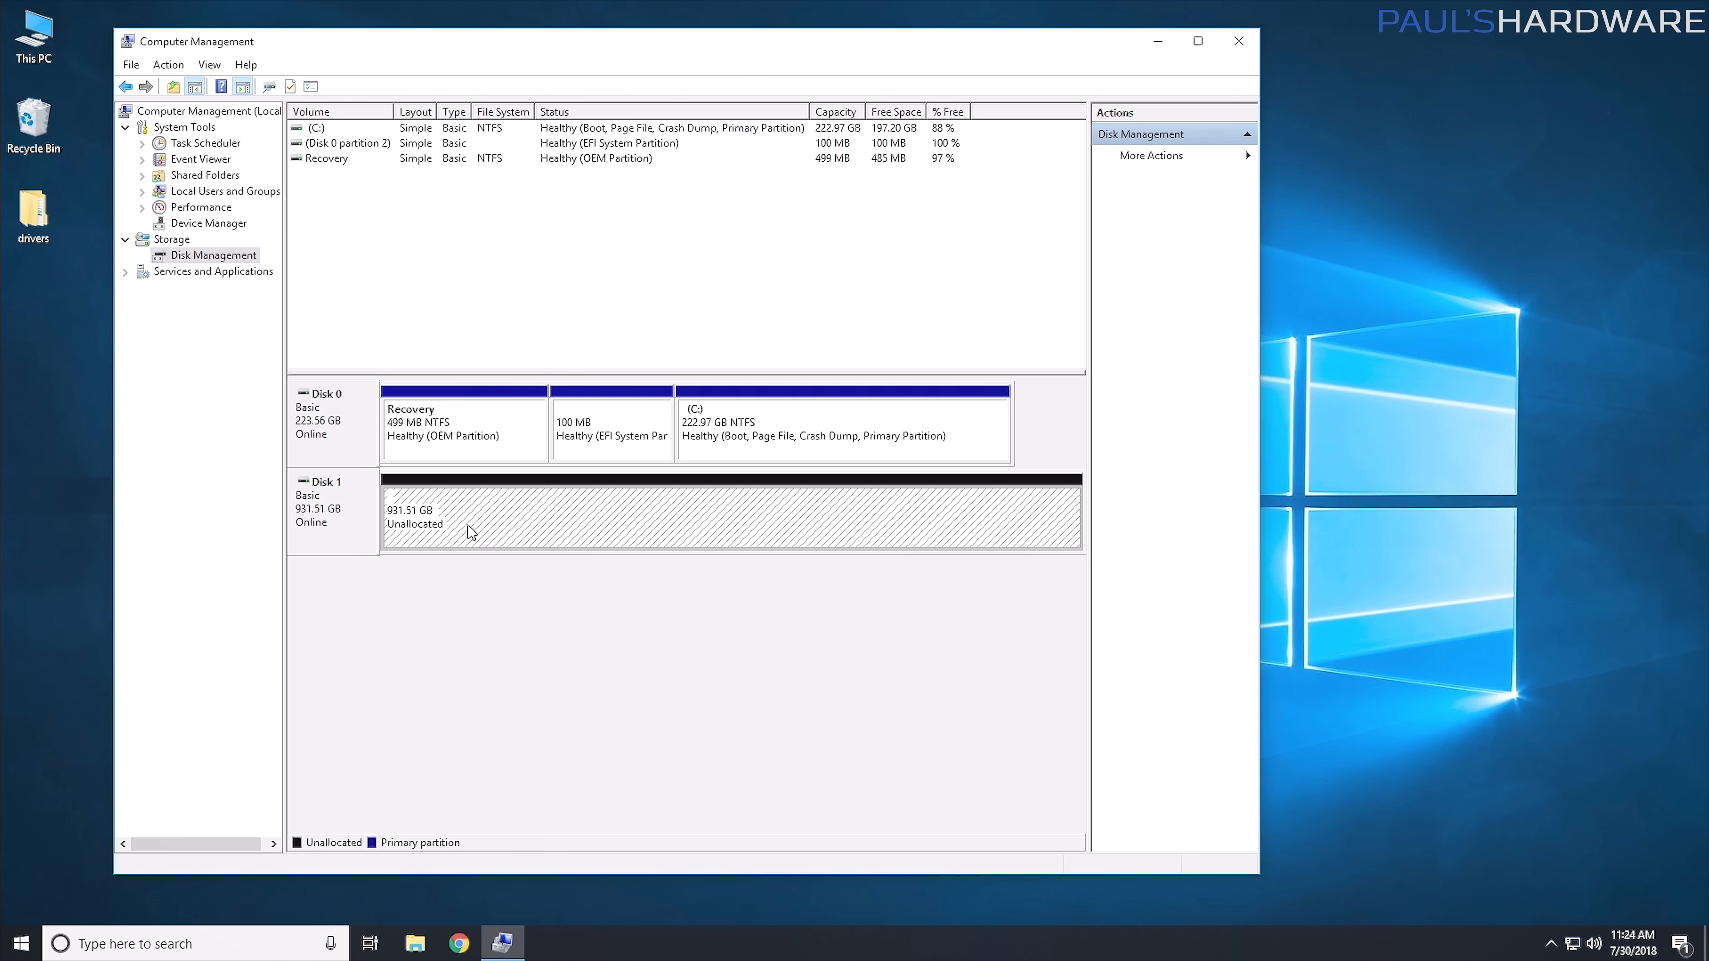
pyautogui.moveTo(474, 526)
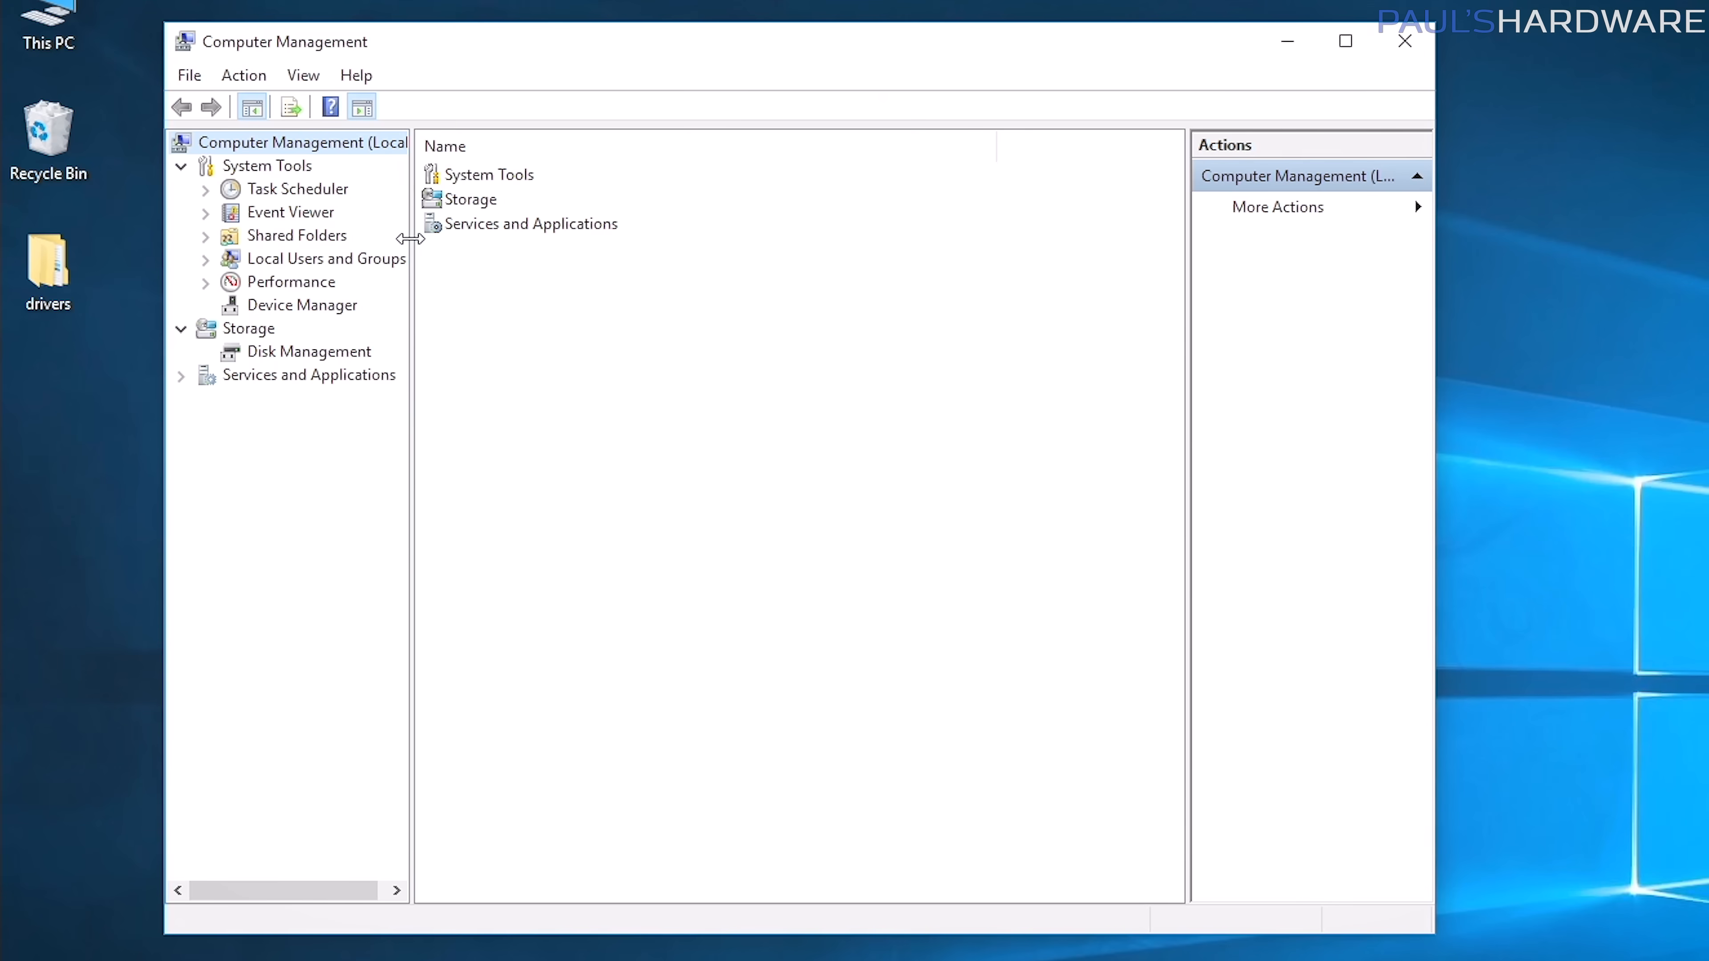
pyautogui.moveTo(306, 358)
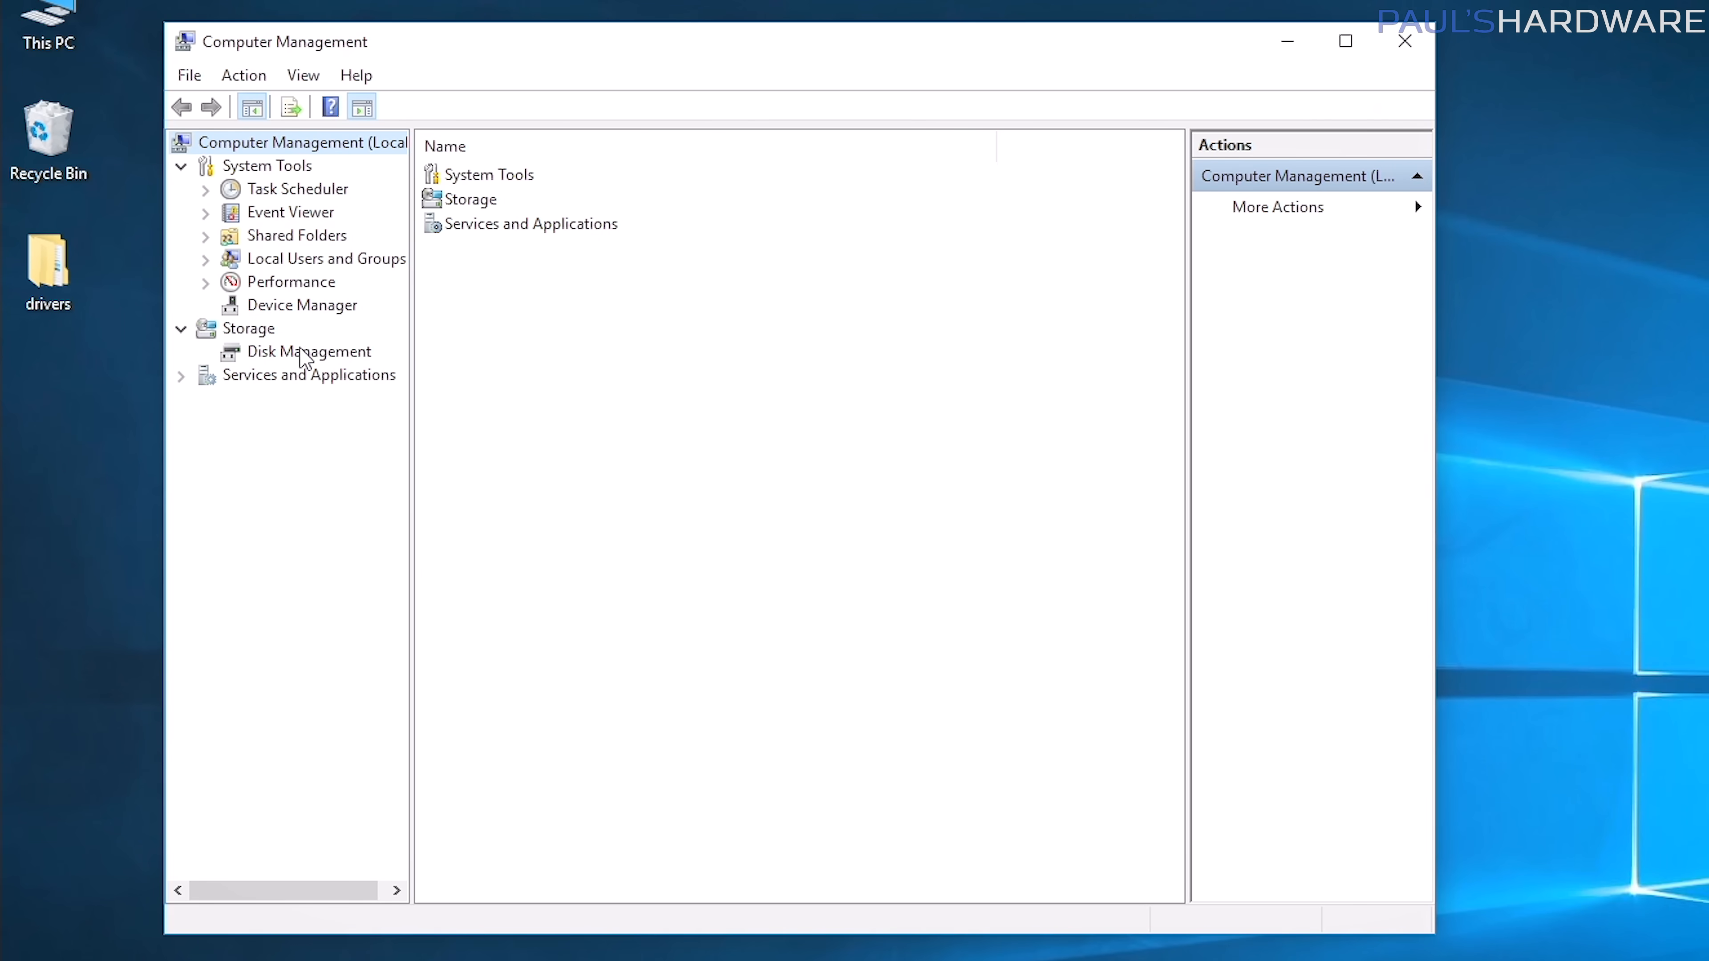
# Initialize Disk 1 with a GPT partition table and select its 931.50 GB unallocated space.
pyautogui.click(309, 351)
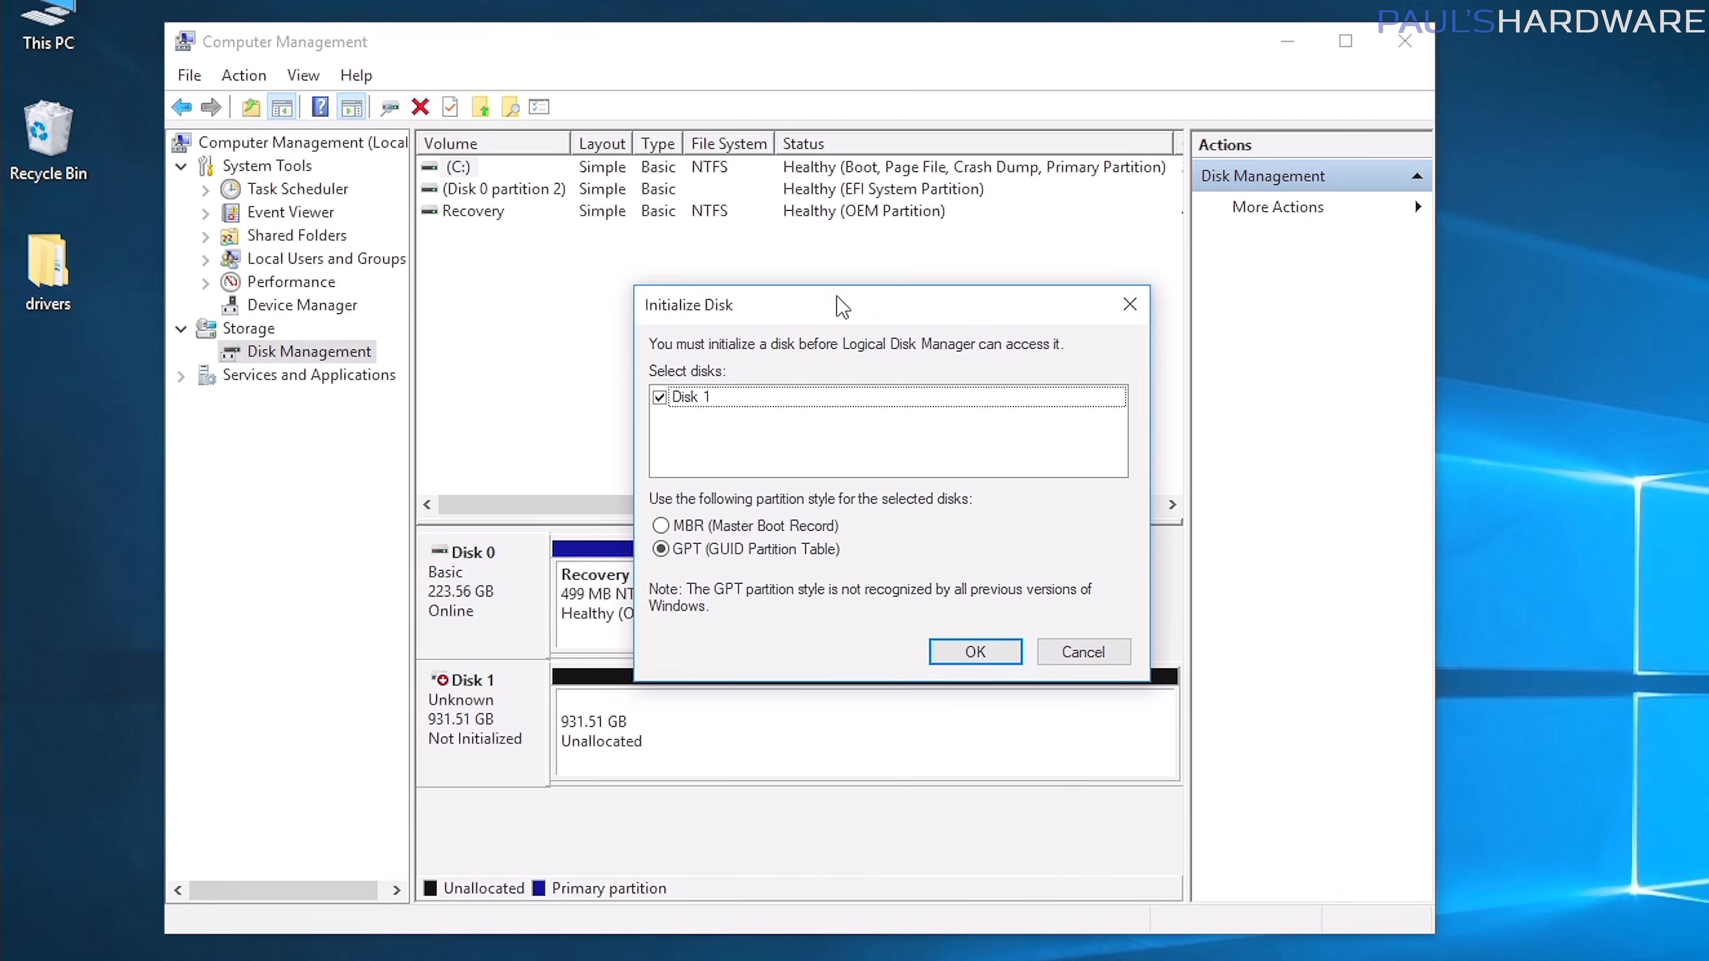
pyautogui.moveTo(728, 612)
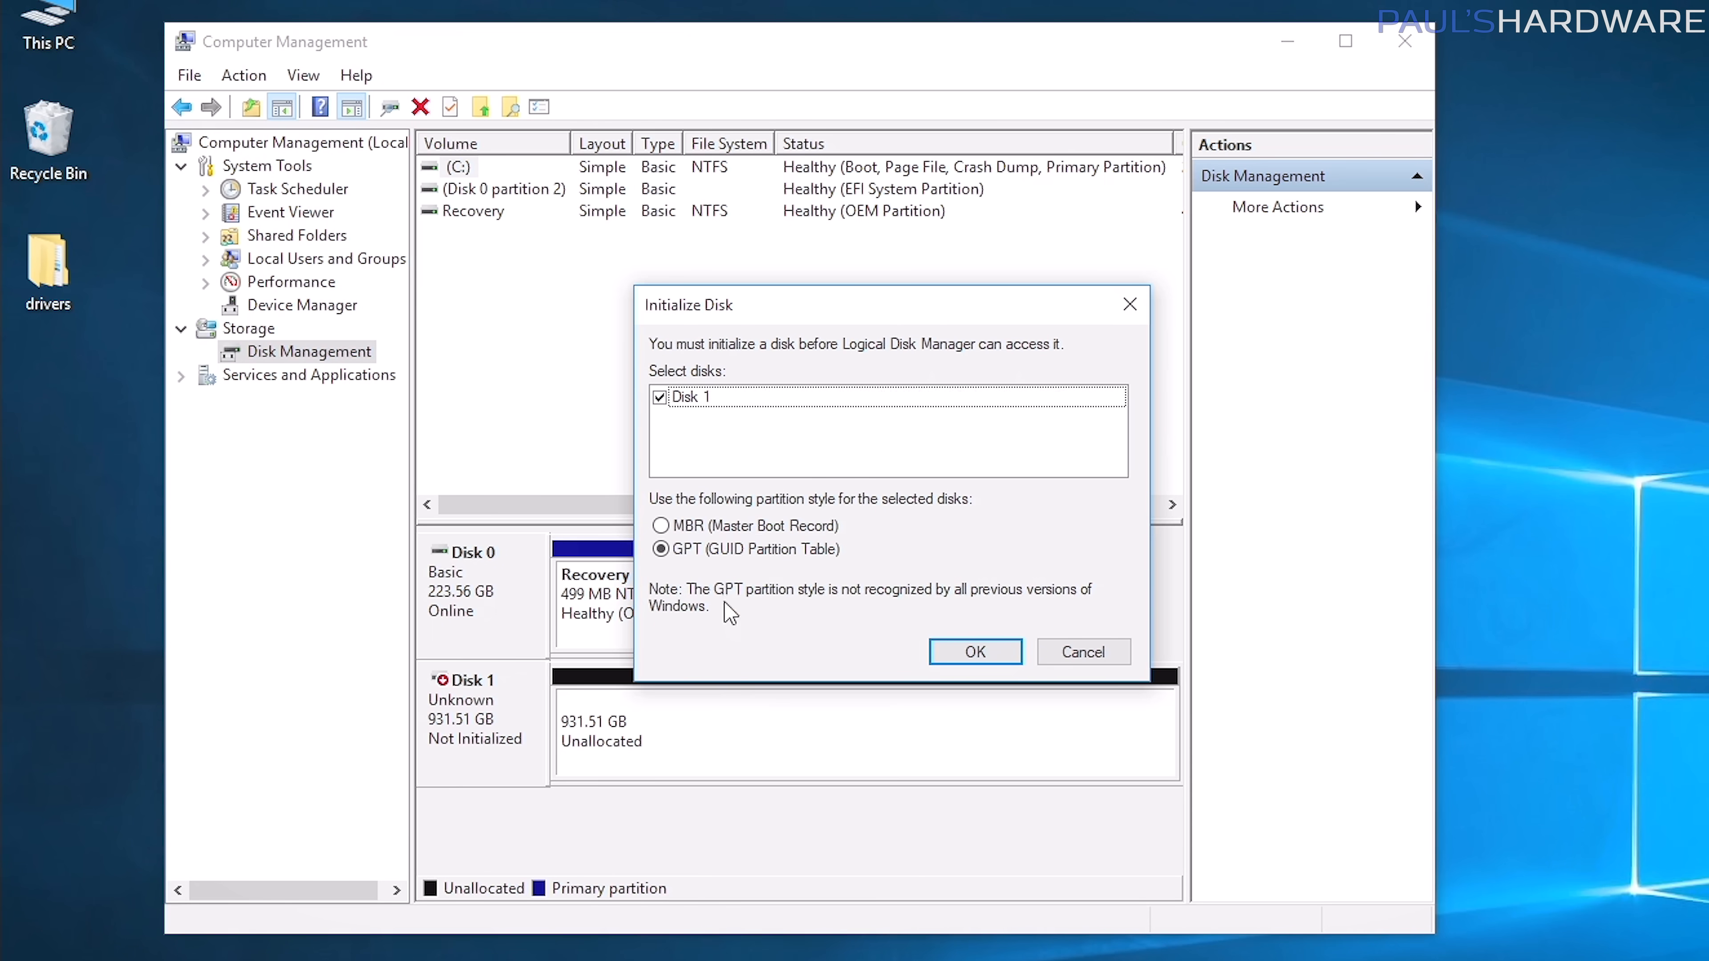
pyautogui.moveTo(806, 637)
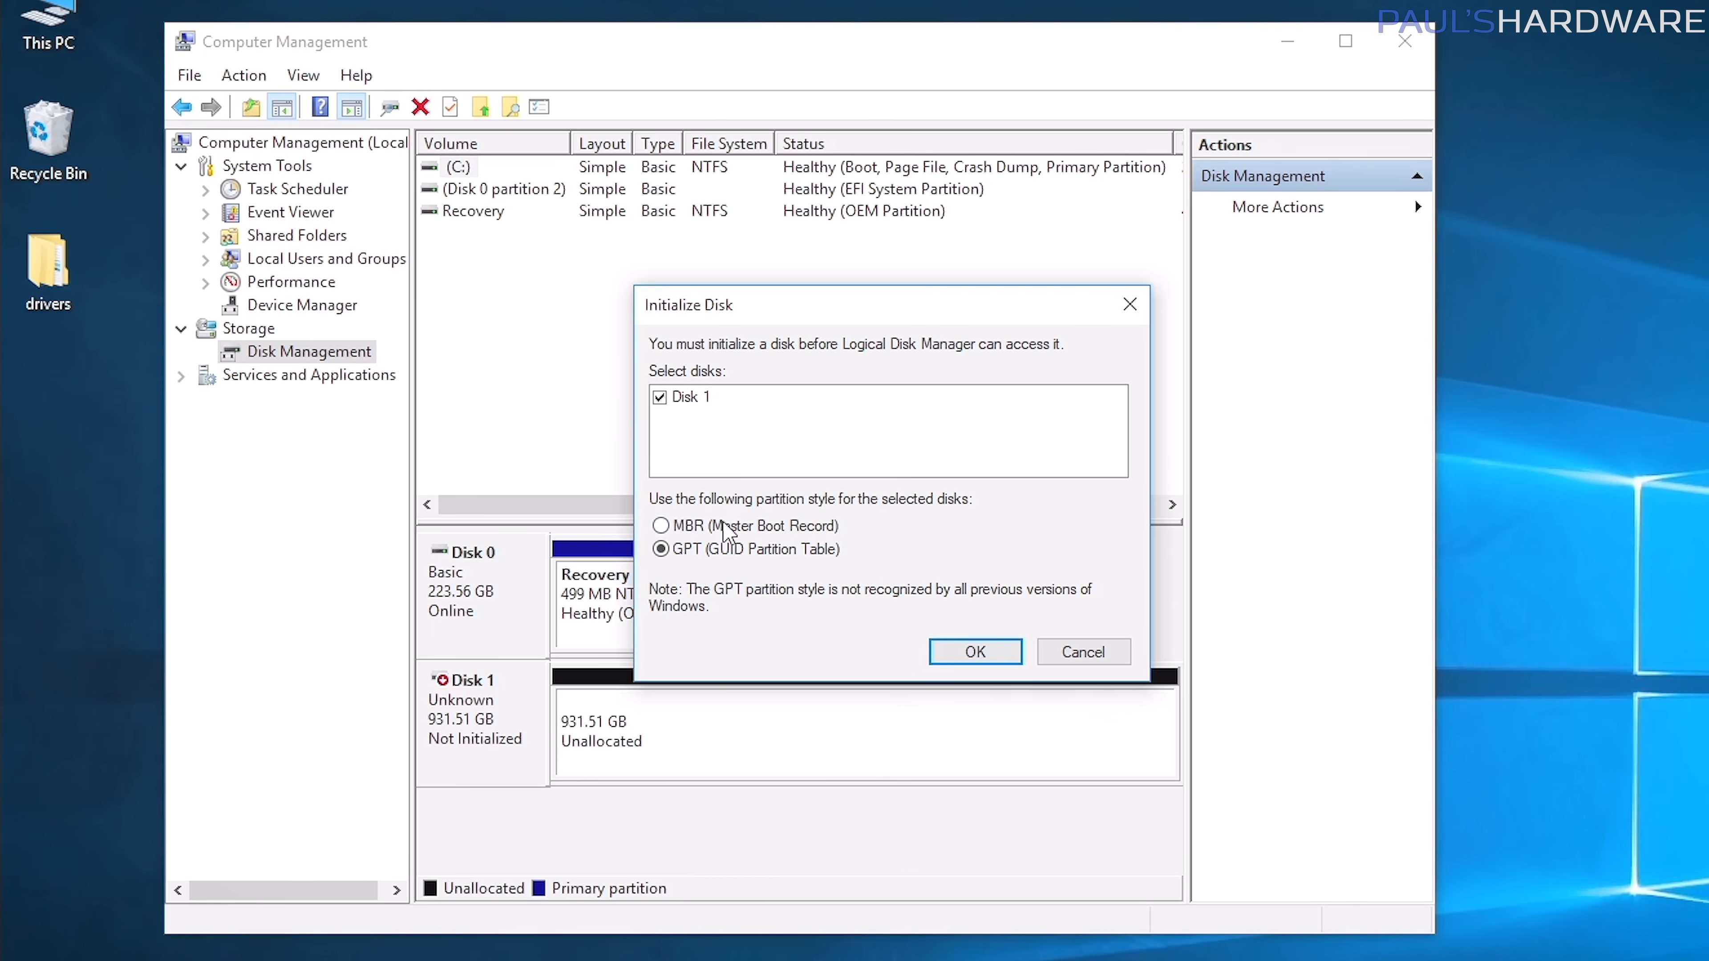
pyautogui.click(661, 548)
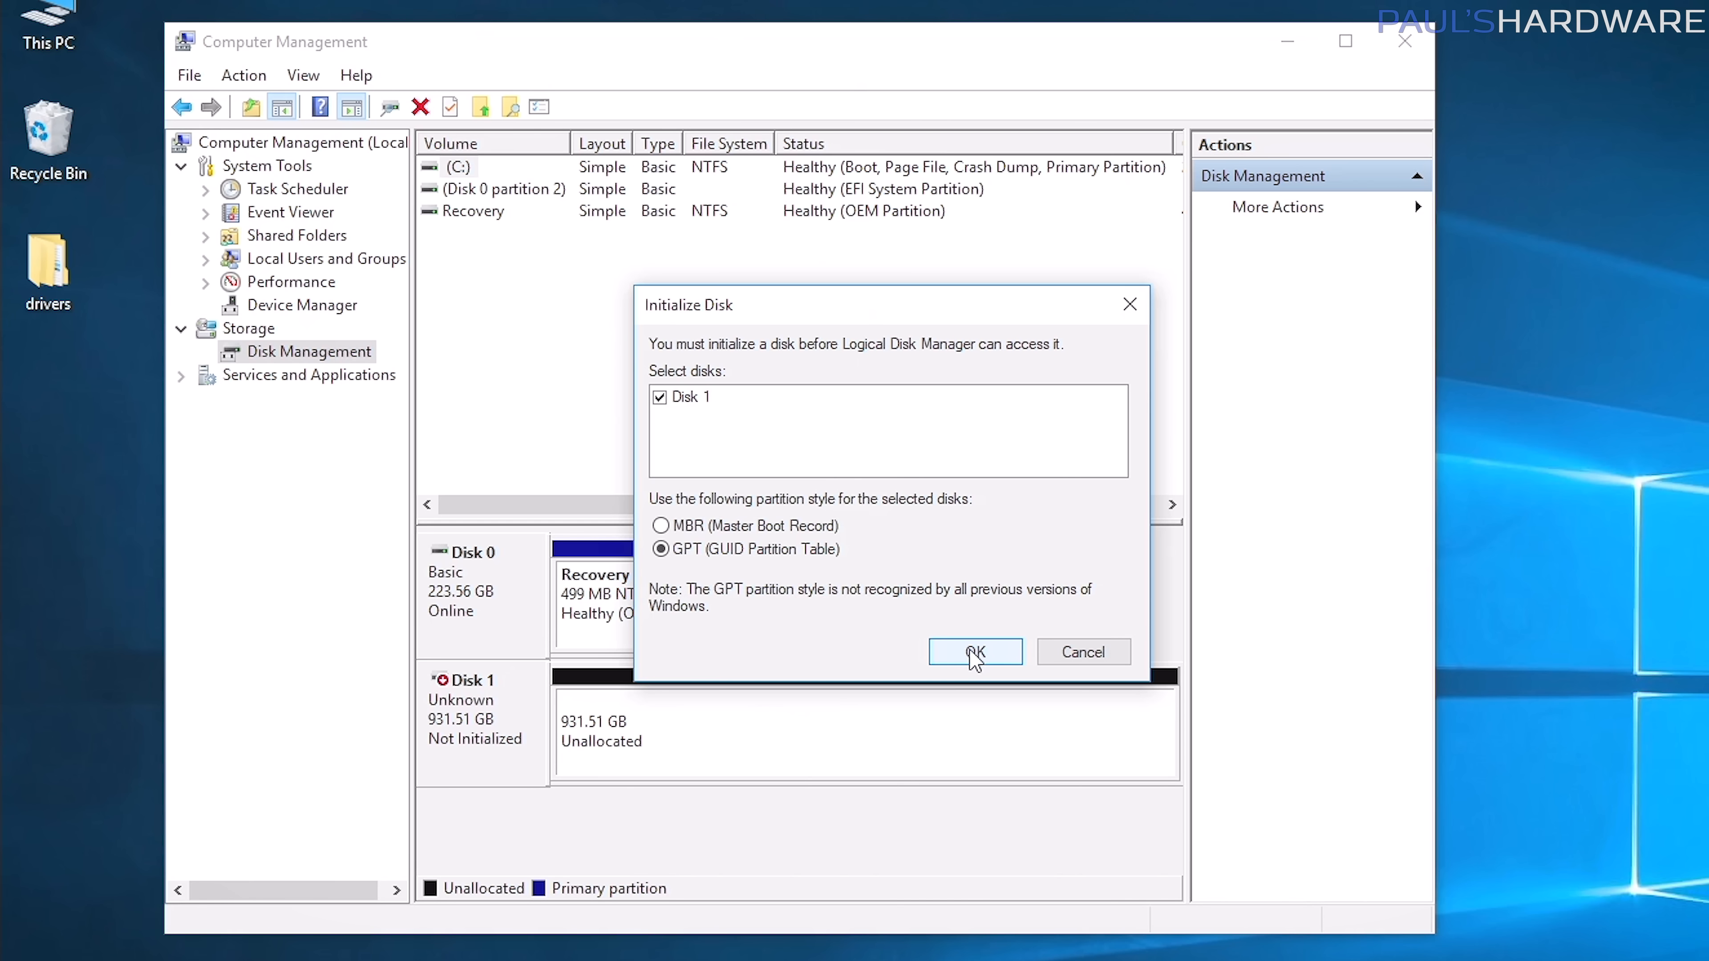
pyautogui.click(973, 651)
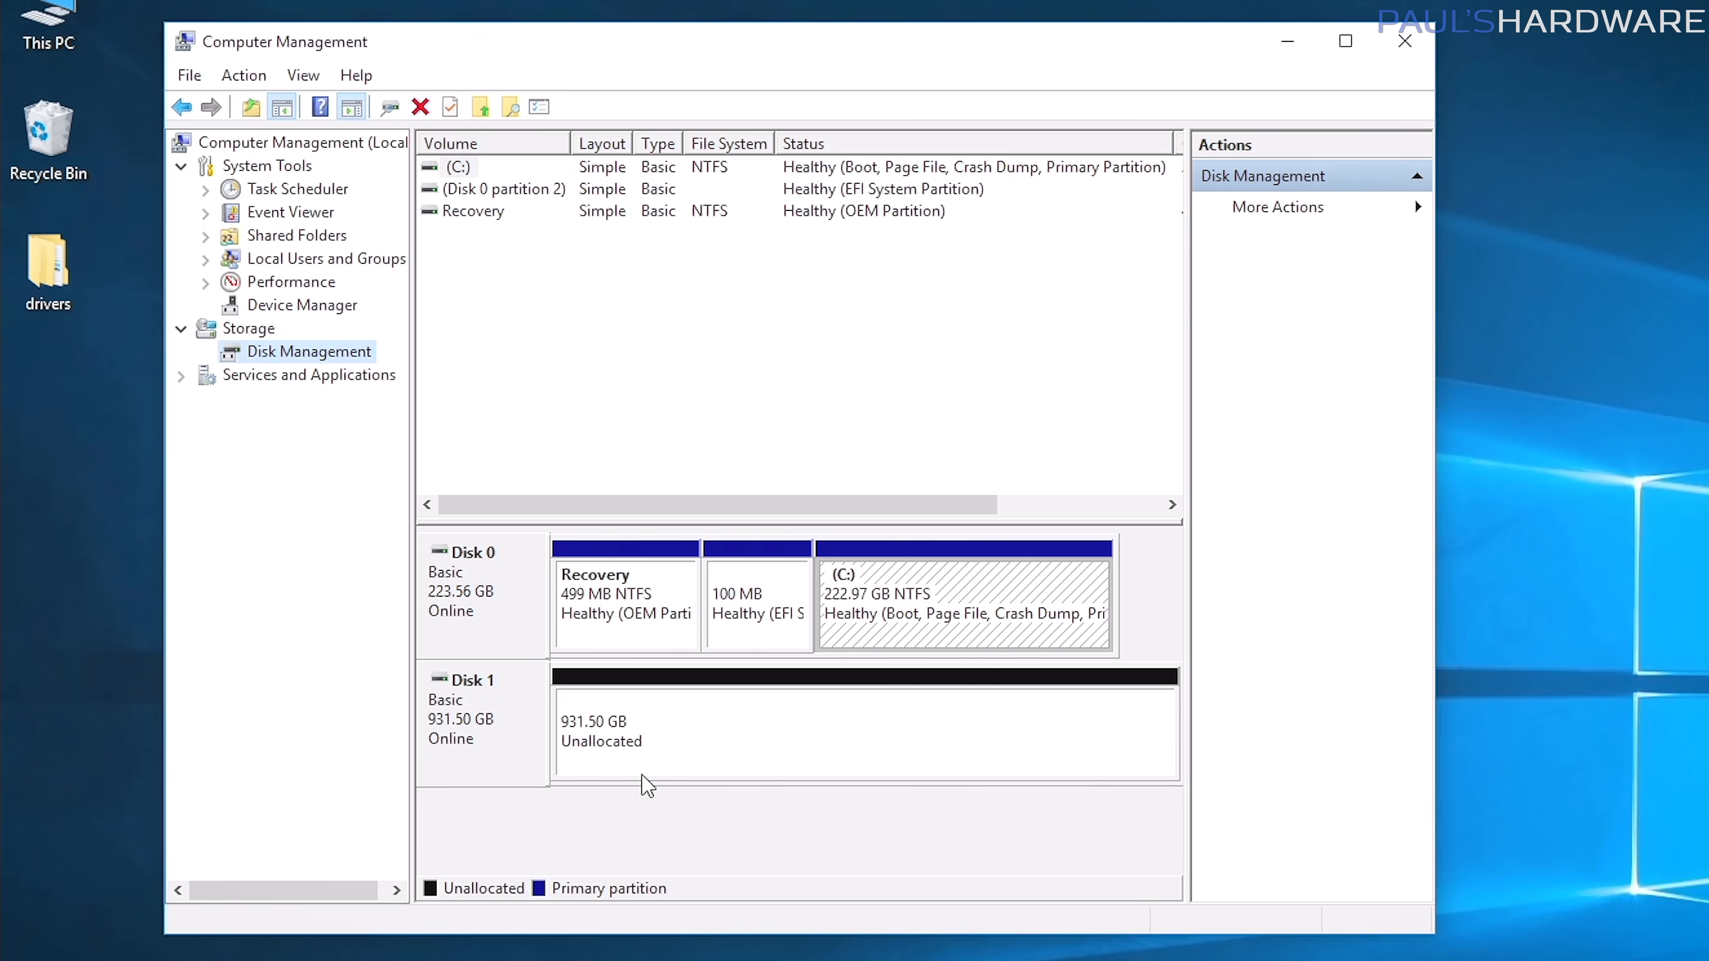
pyautogui.click(861, 730)
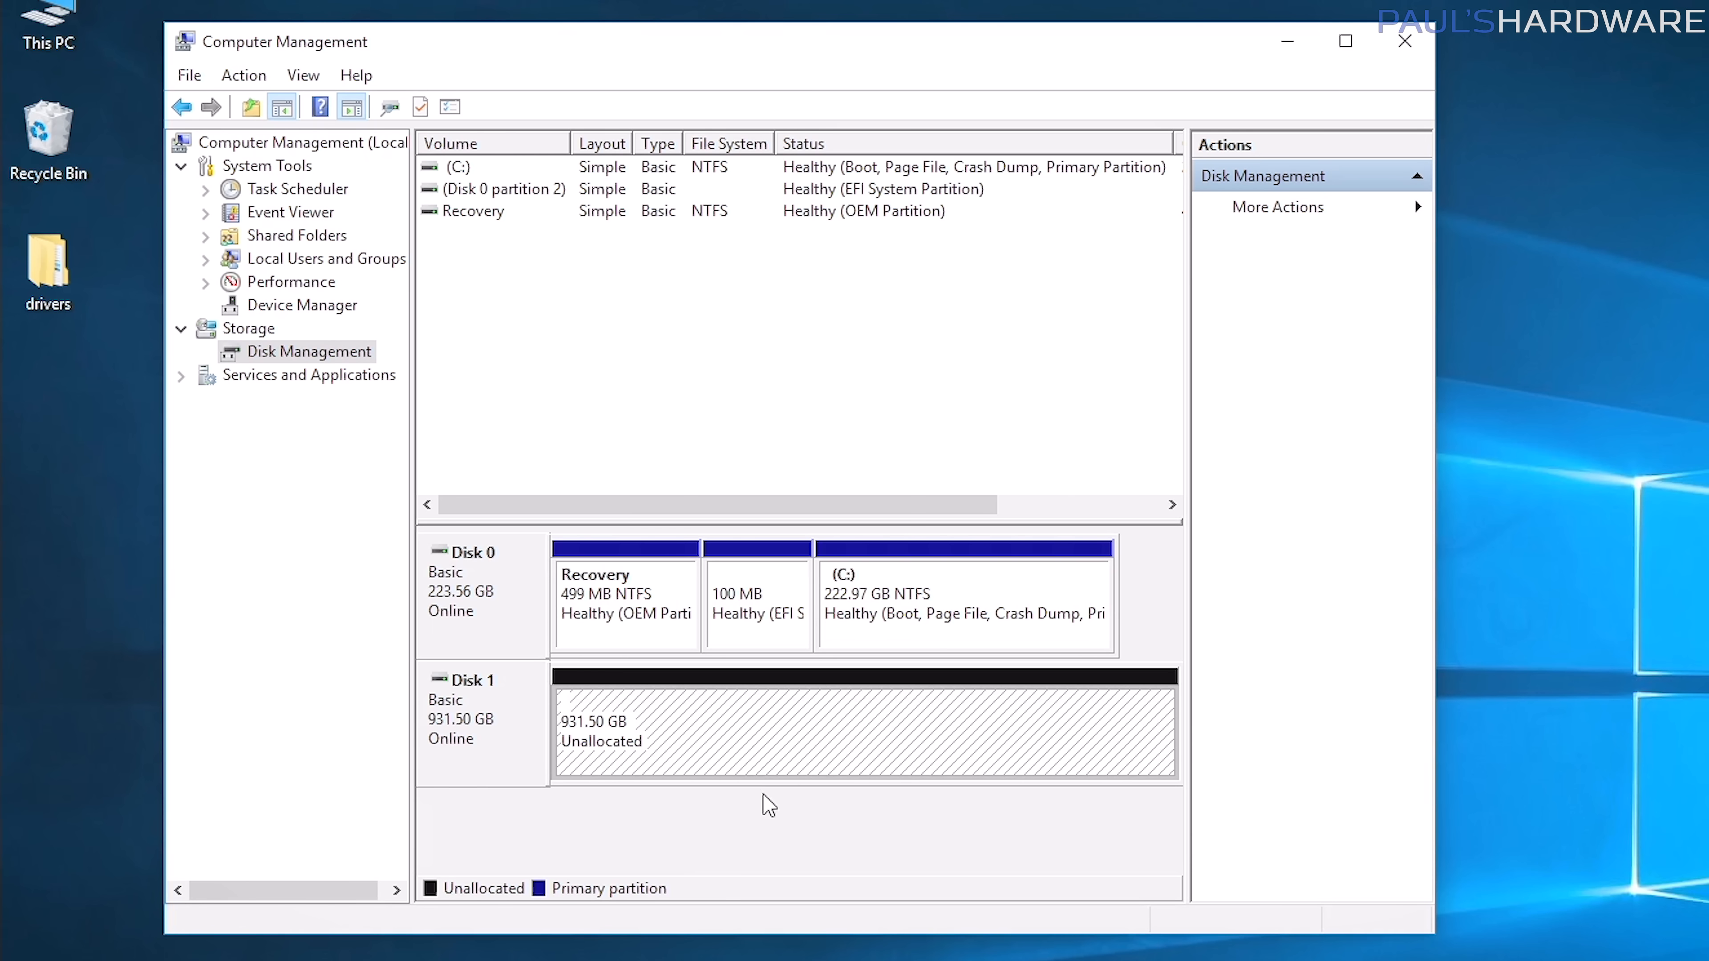
# Start a New Simple Volume on the unallocated space, keeping full size and drive letter D.
pyautogui.rightClick(706, 730)
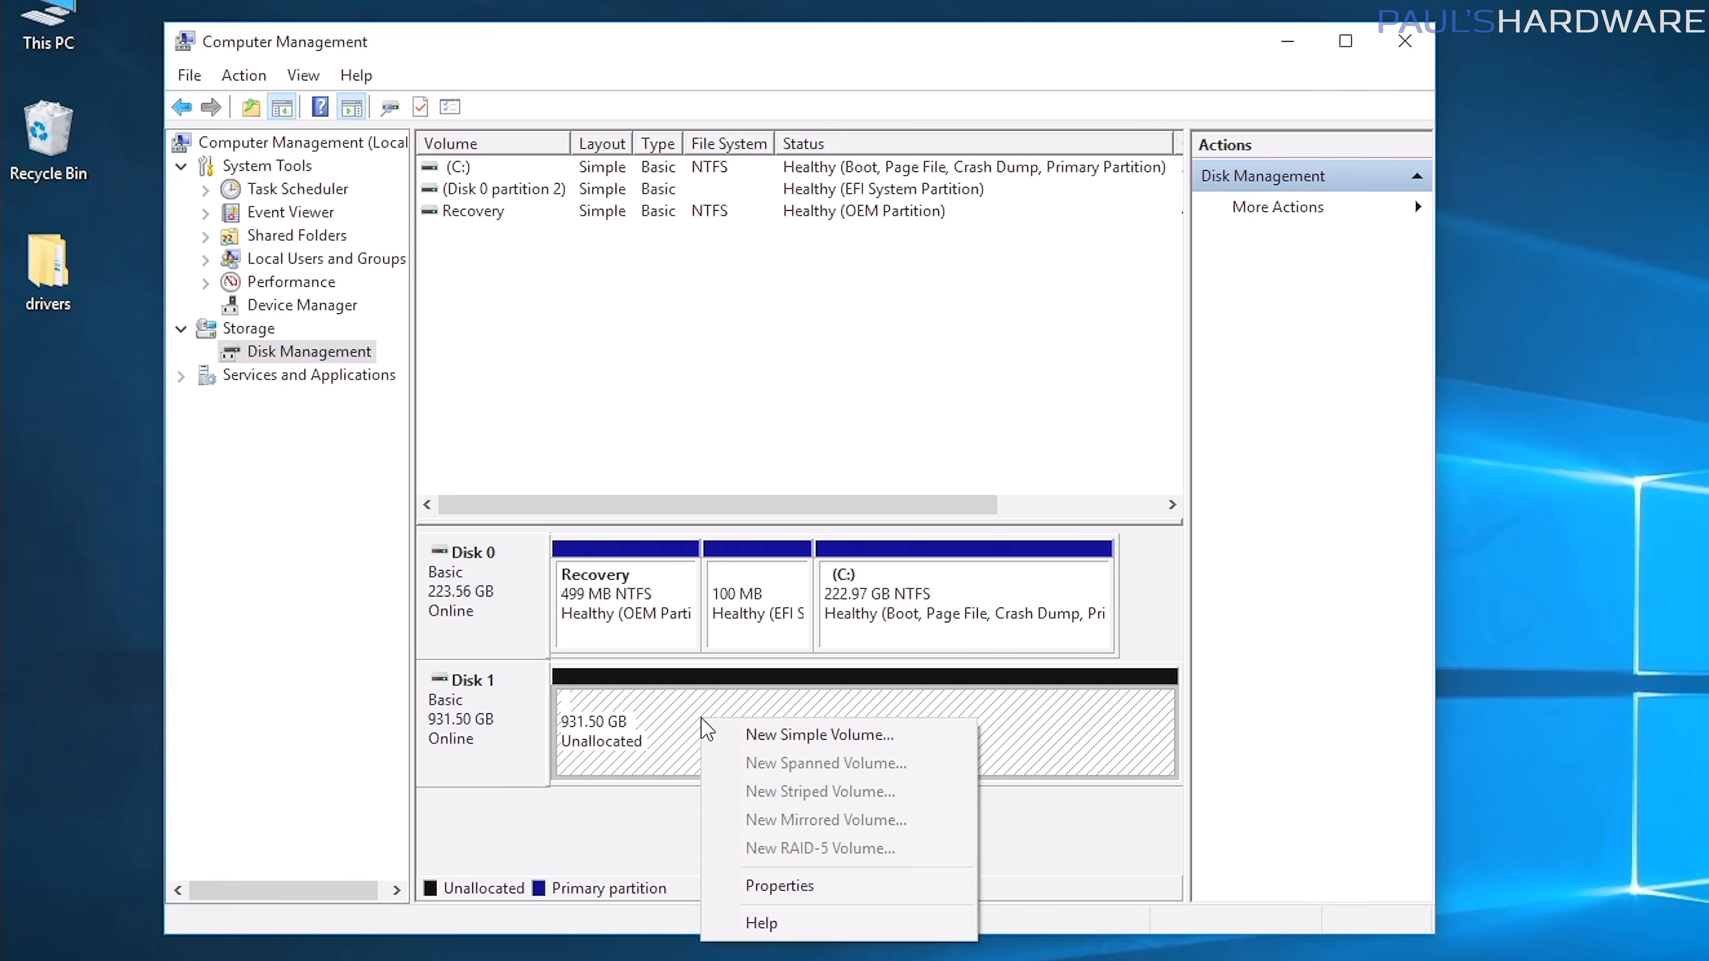
pyautogui.click(817, 733)
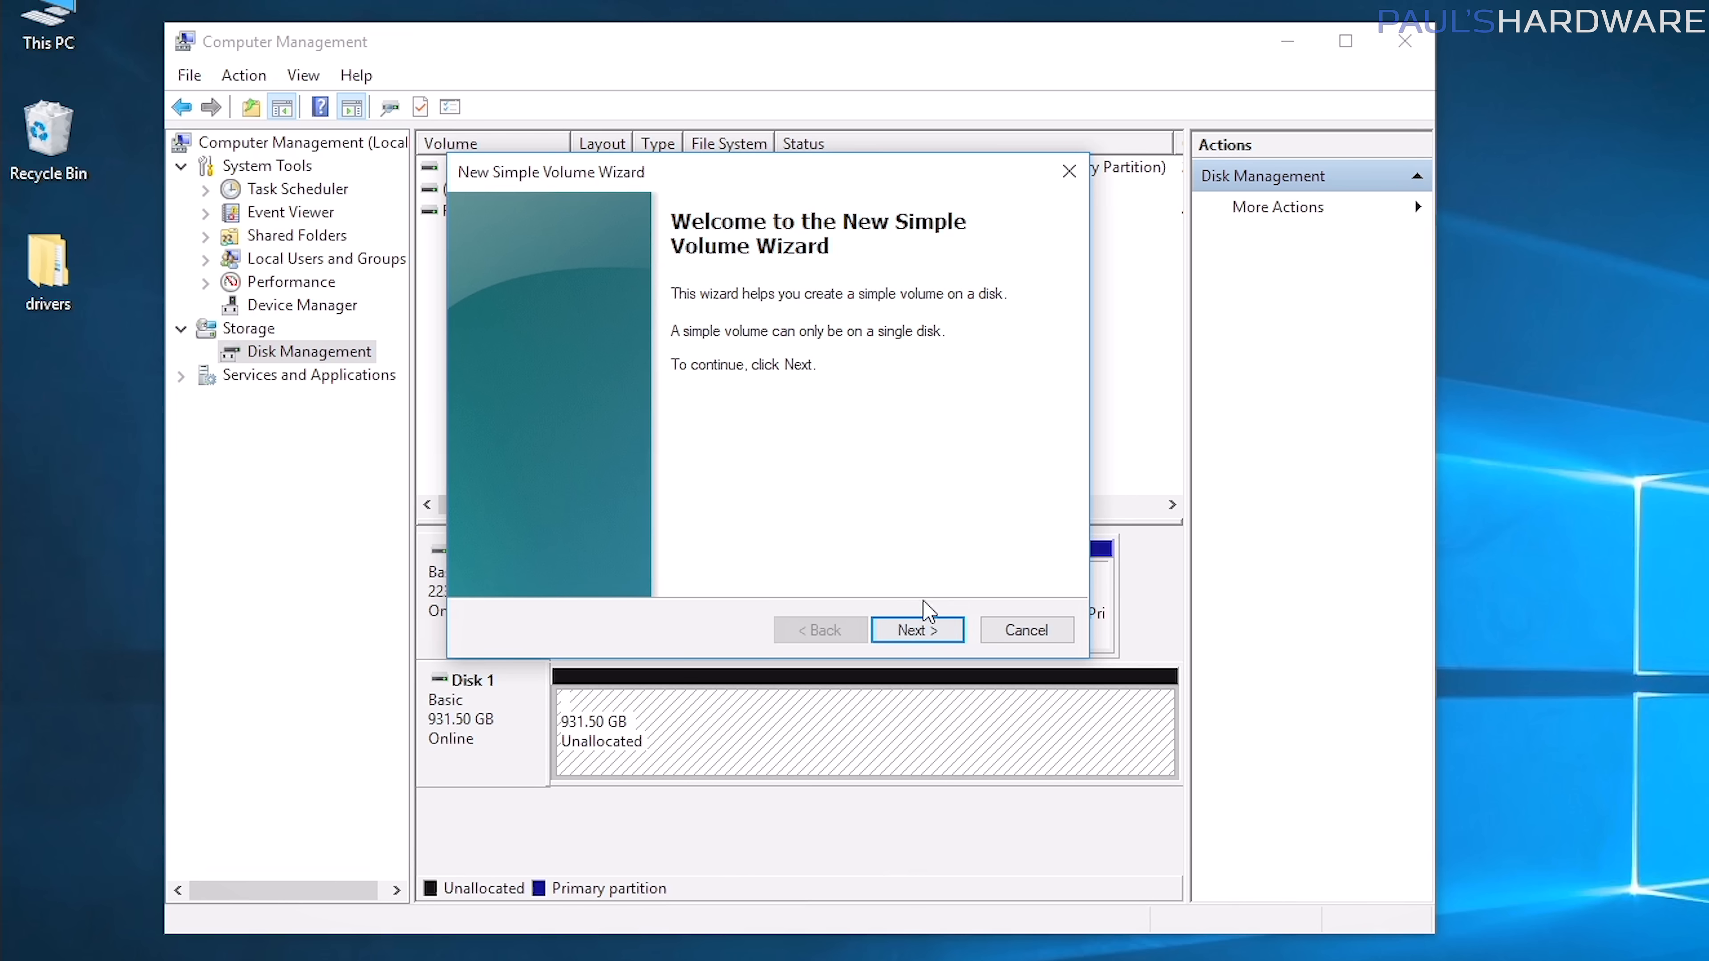
pyautogui.click(916, 630)
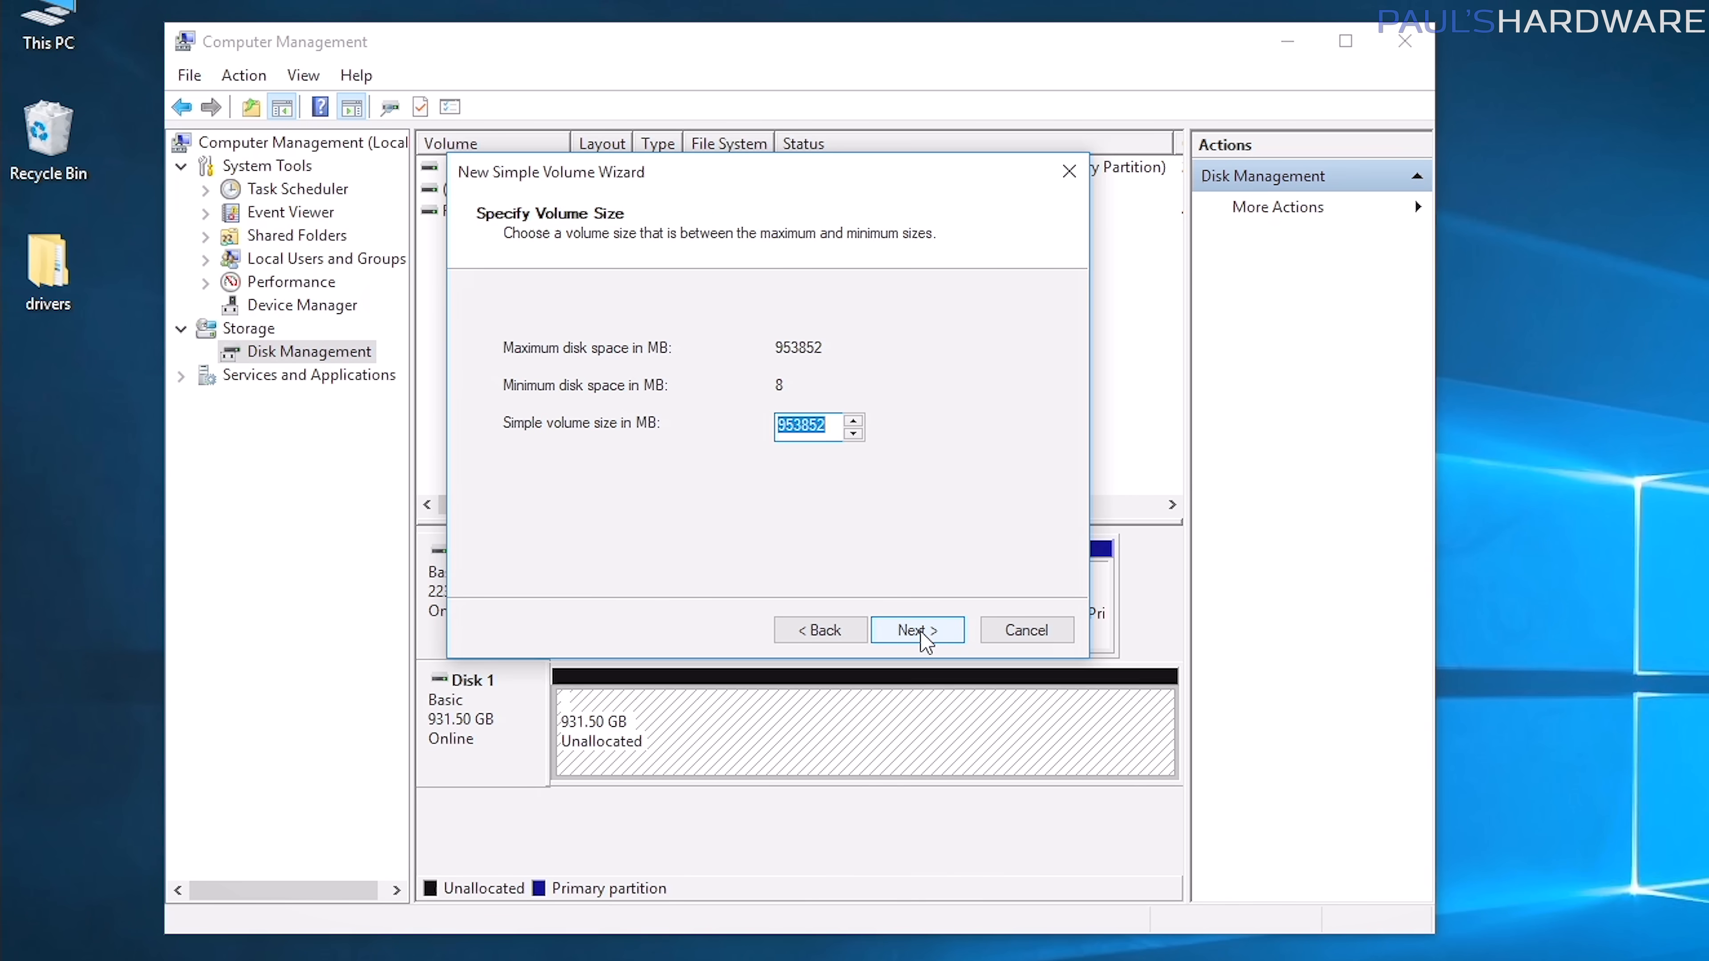
pyautogui.click(916, 630)
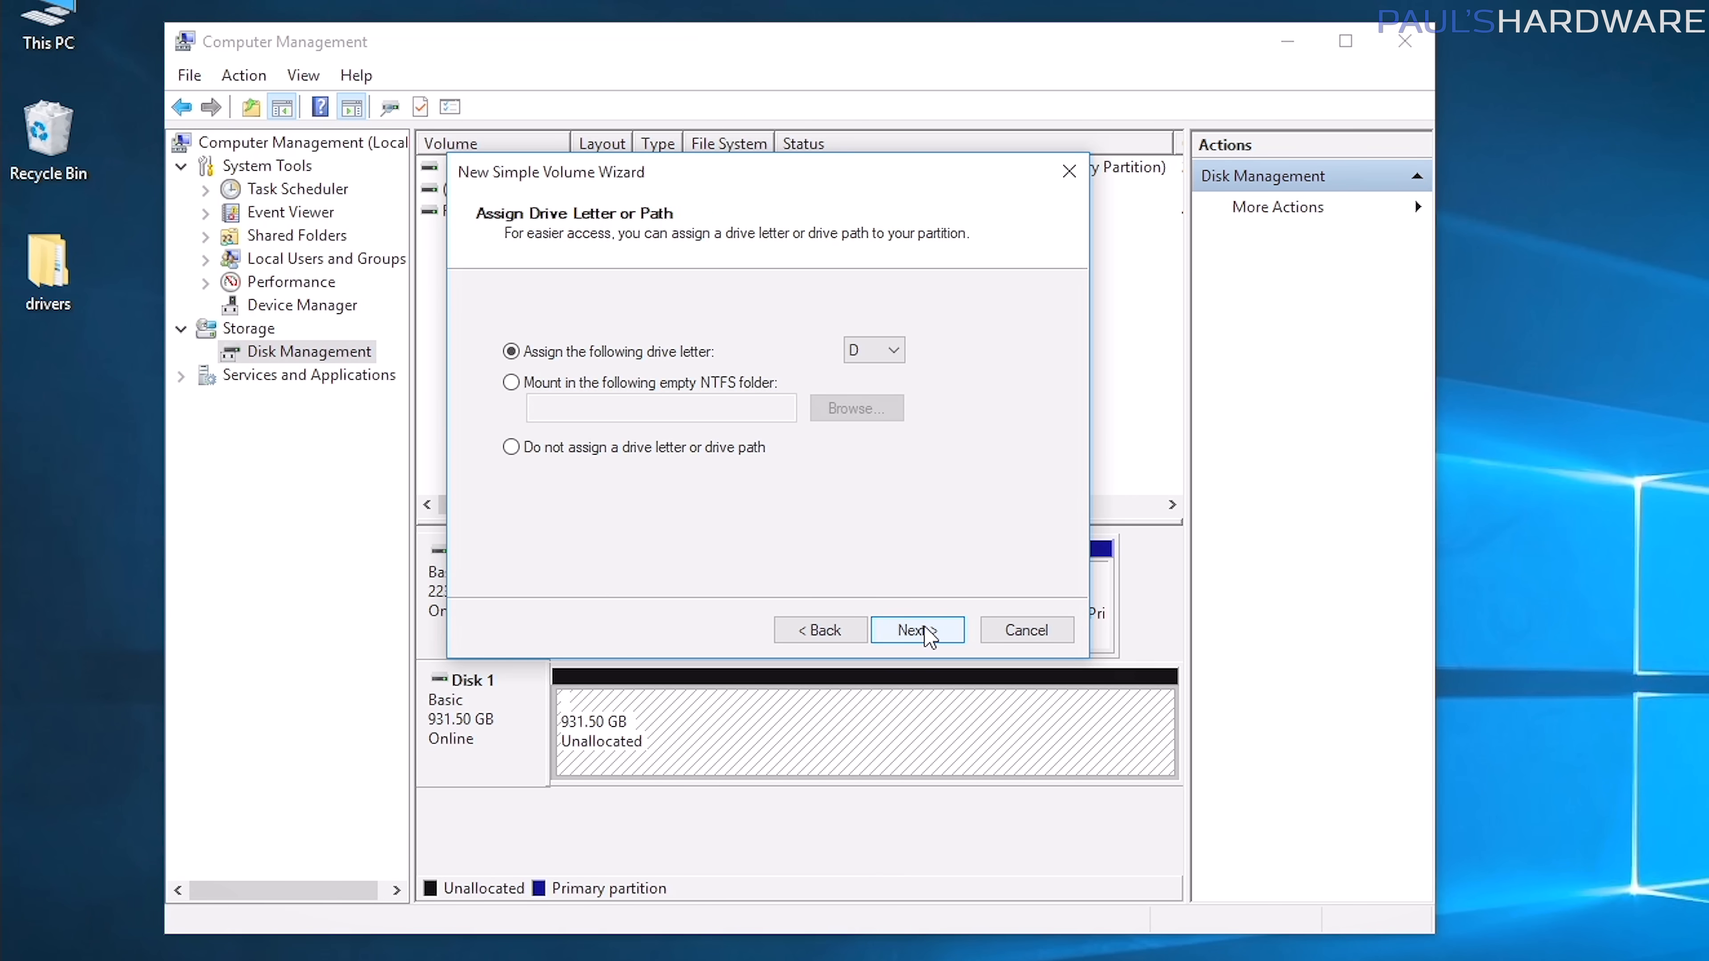
pyautogui.click(916, 630)
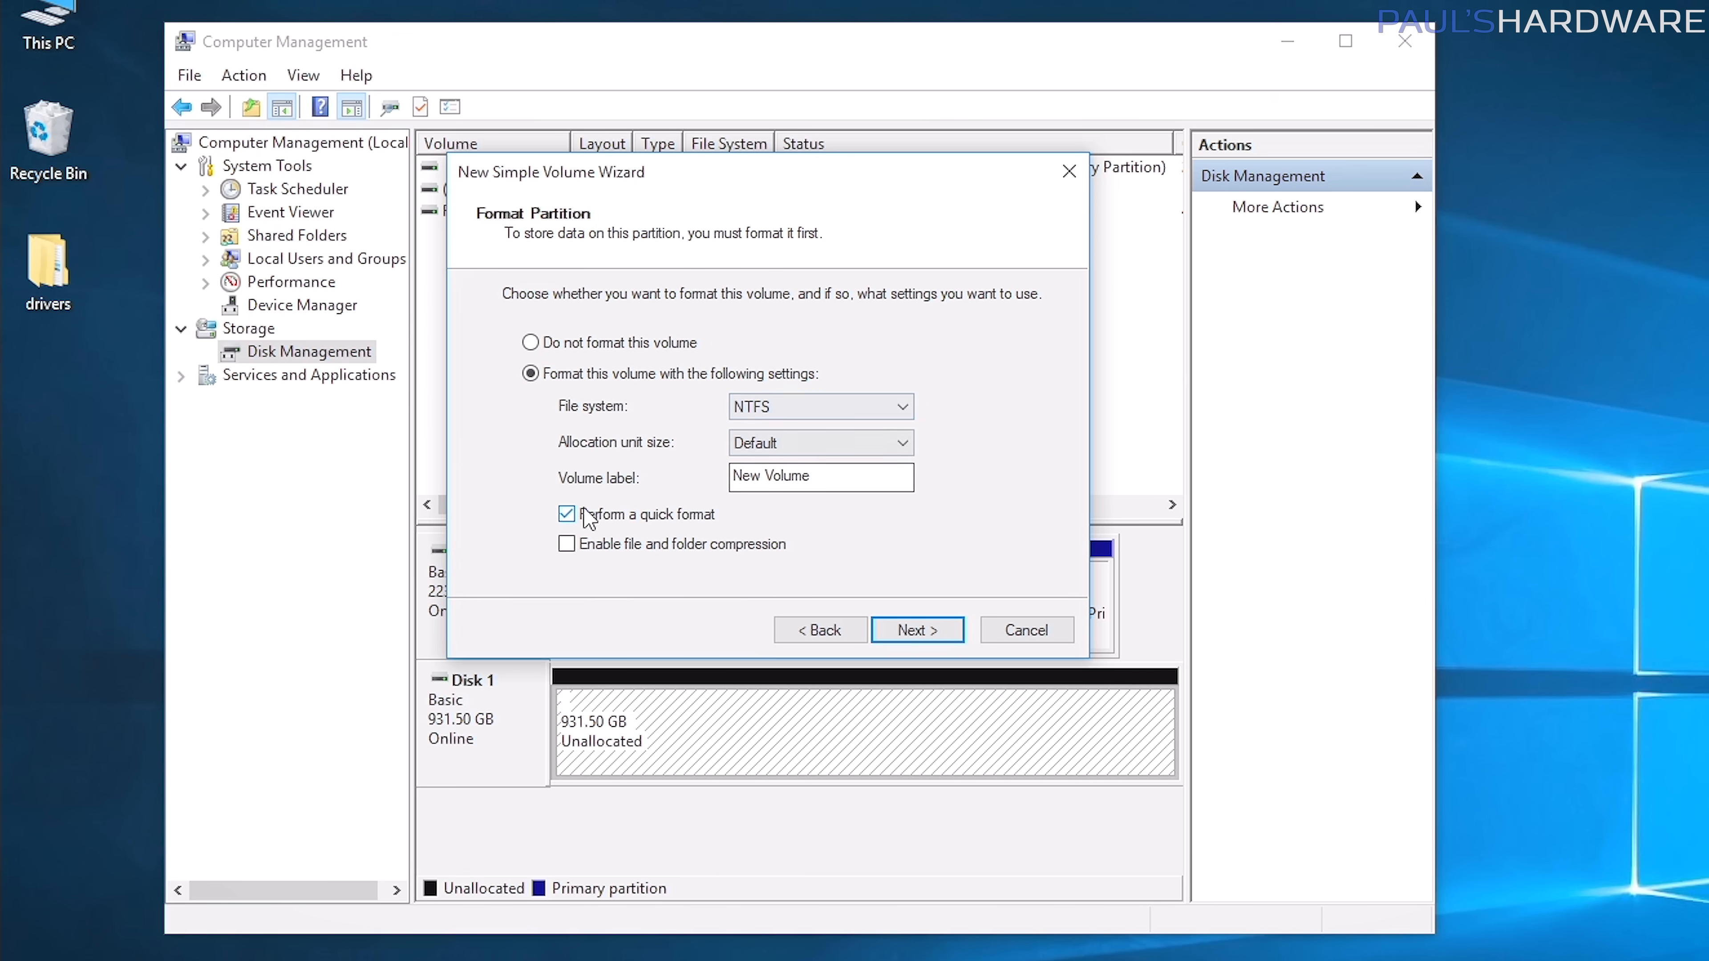
pyautogui.moveTo(599, 531)
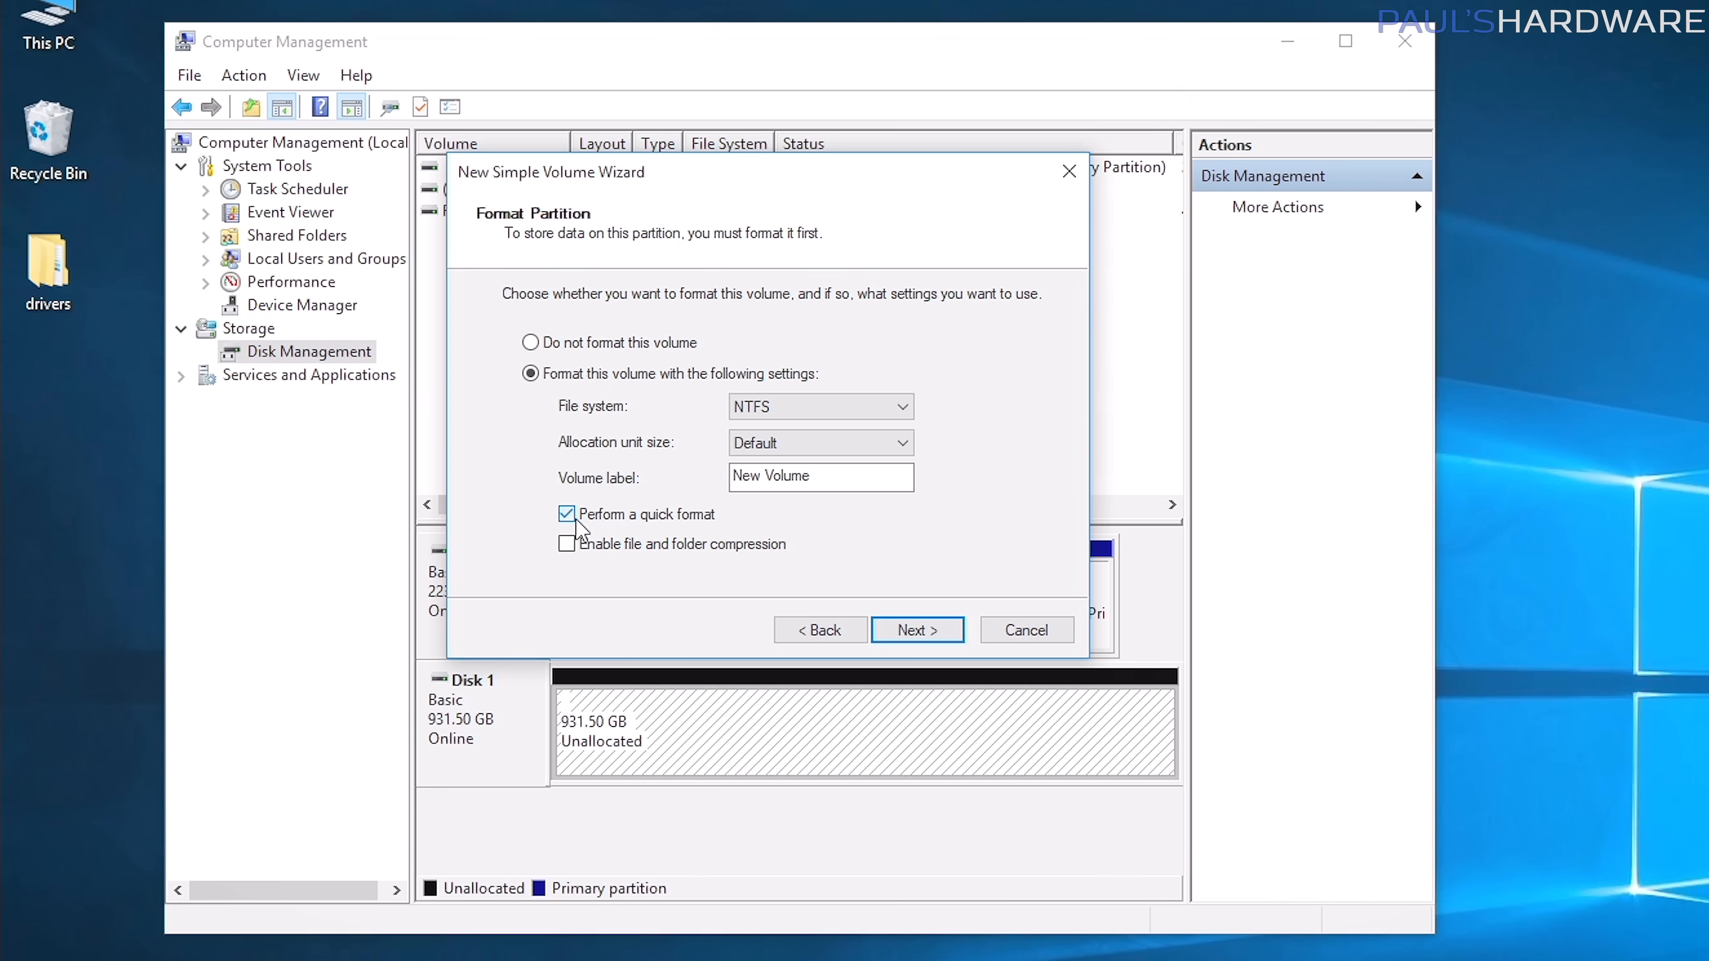
# Keep NTFS quick format, label the volume '1TB Storage' and continue the wizard.
pyautogui.click(566, 514)
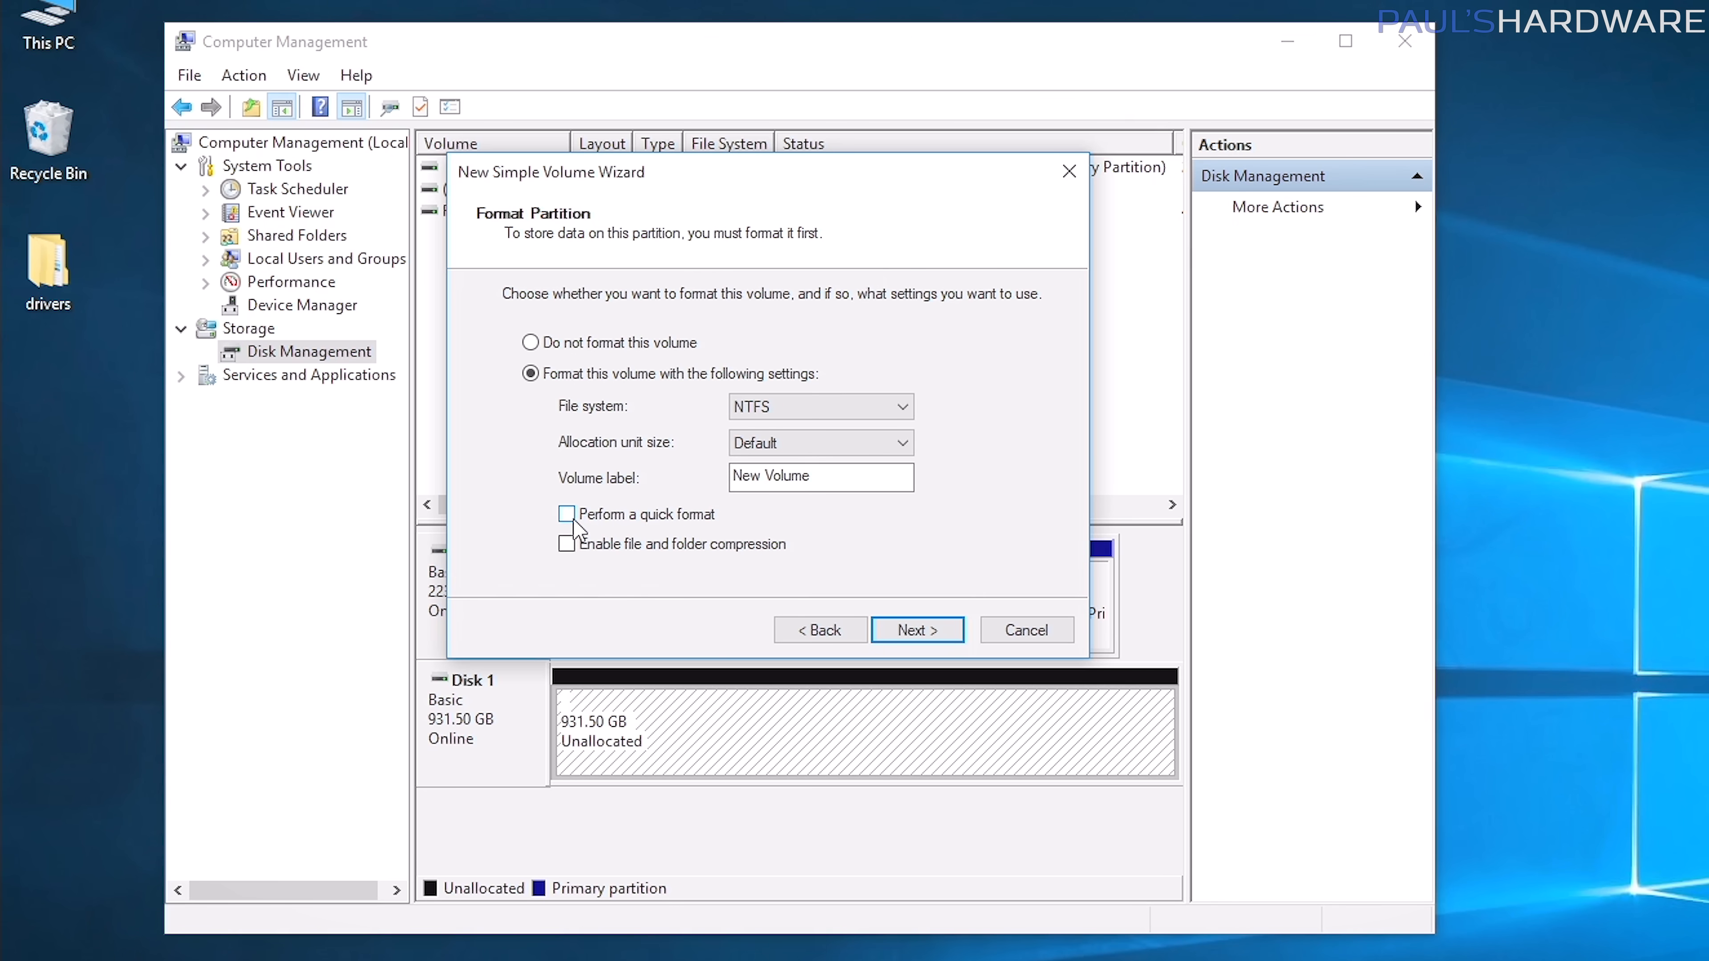
pyautogui.click(567, 514)
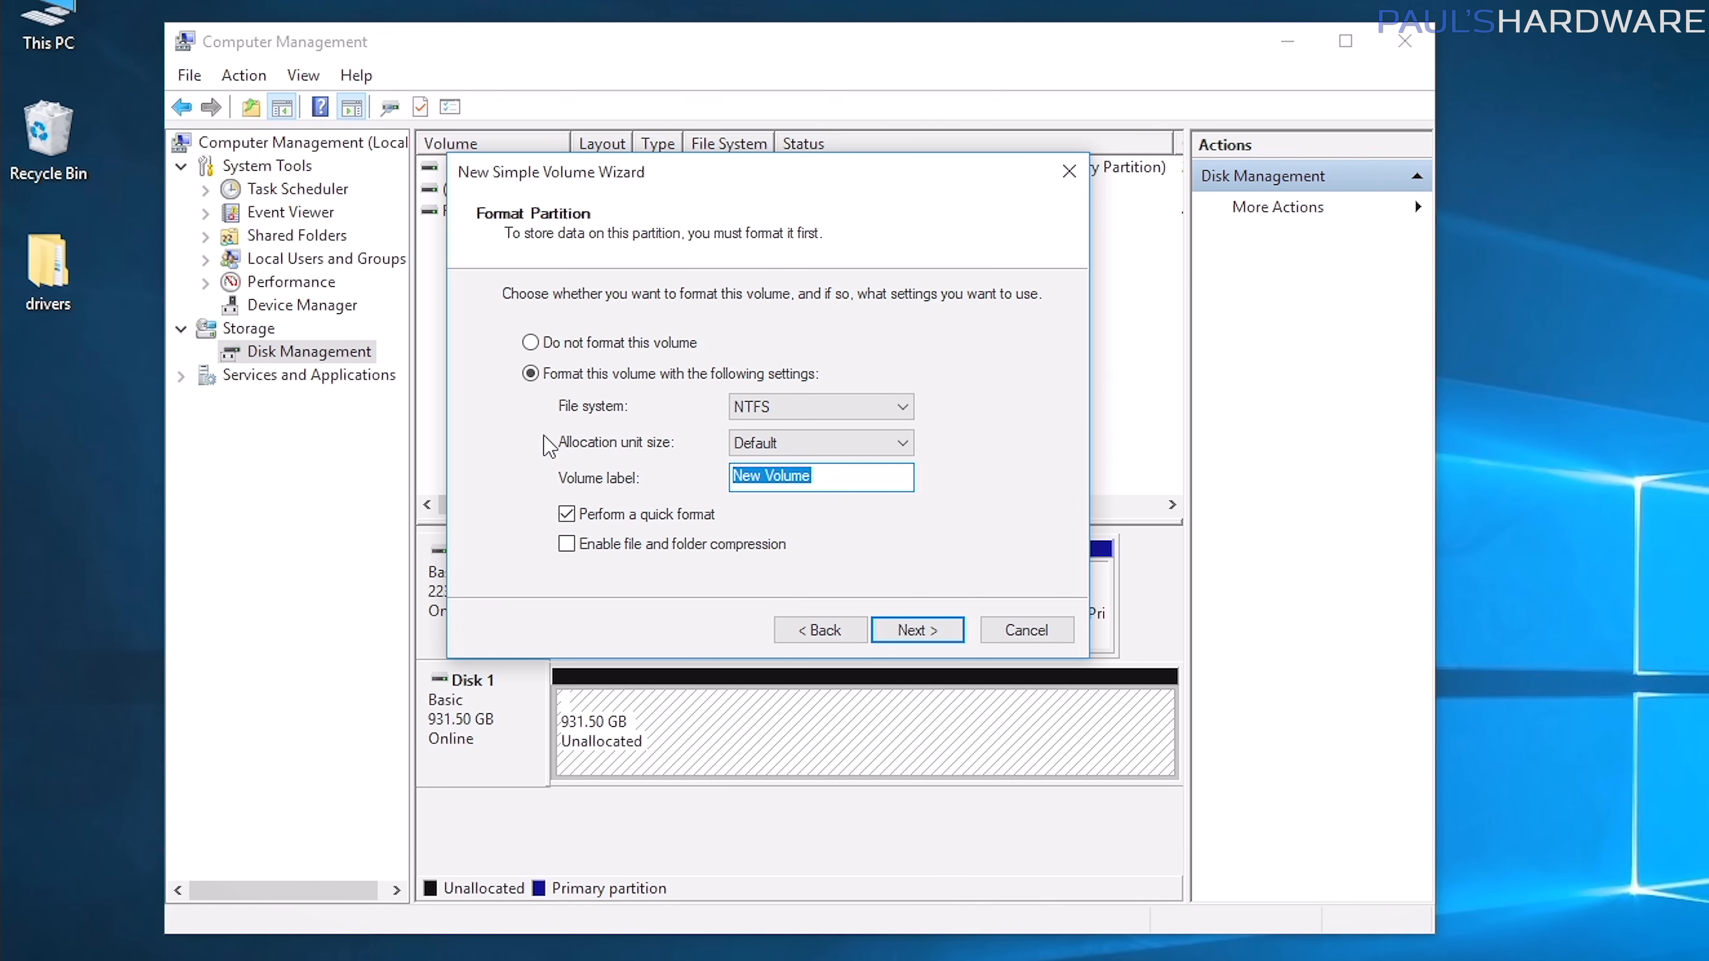
pyautogui.write('1TB Storage')
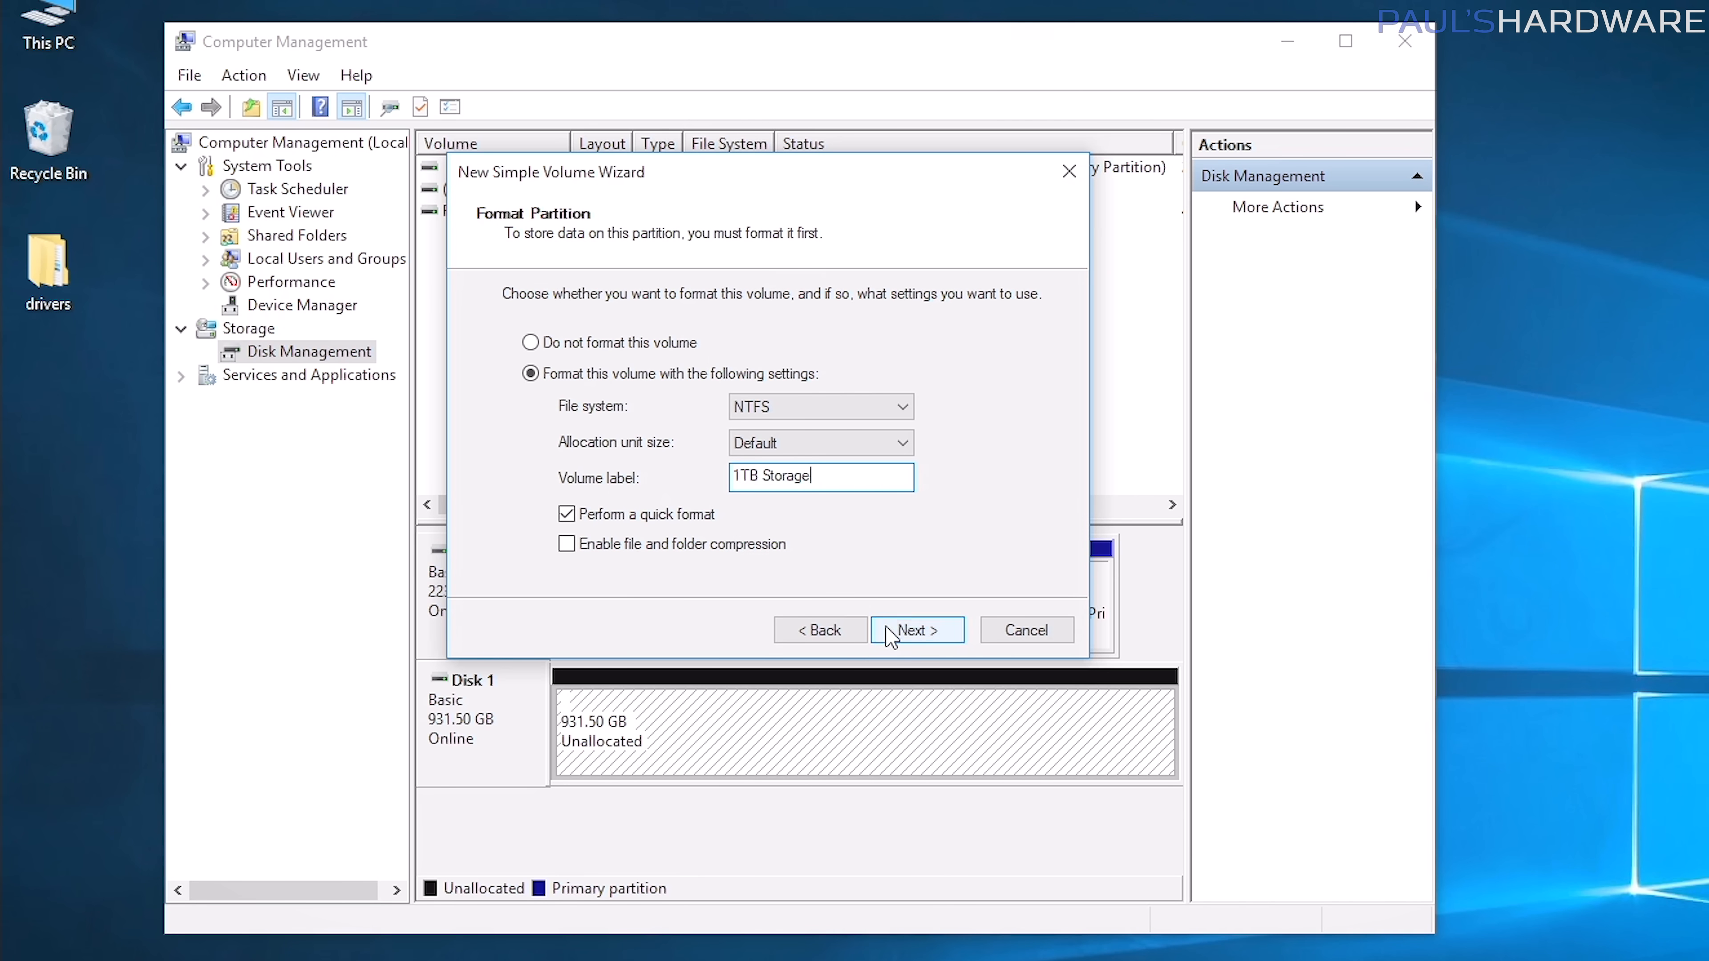
pyautogui.click(917, 630)
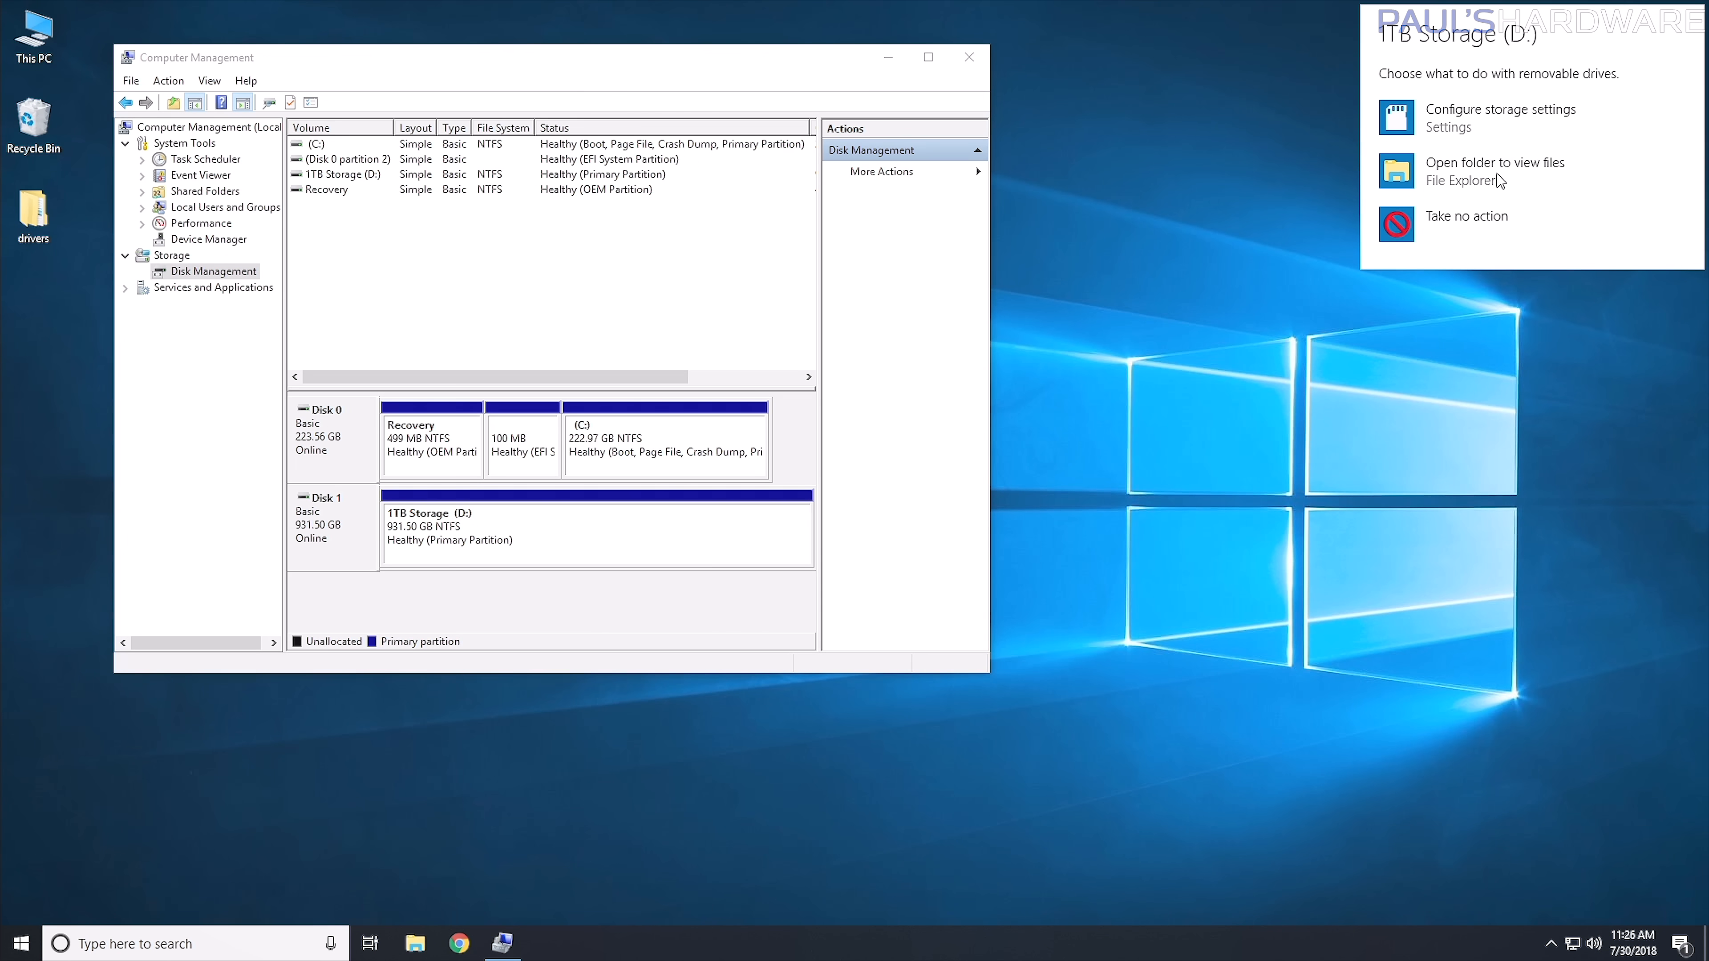
# View the empty 1TB Storage (D:) drive, then return to This PC showing it beside Local Disk (C:).
pyautogui.click(1495, 170)
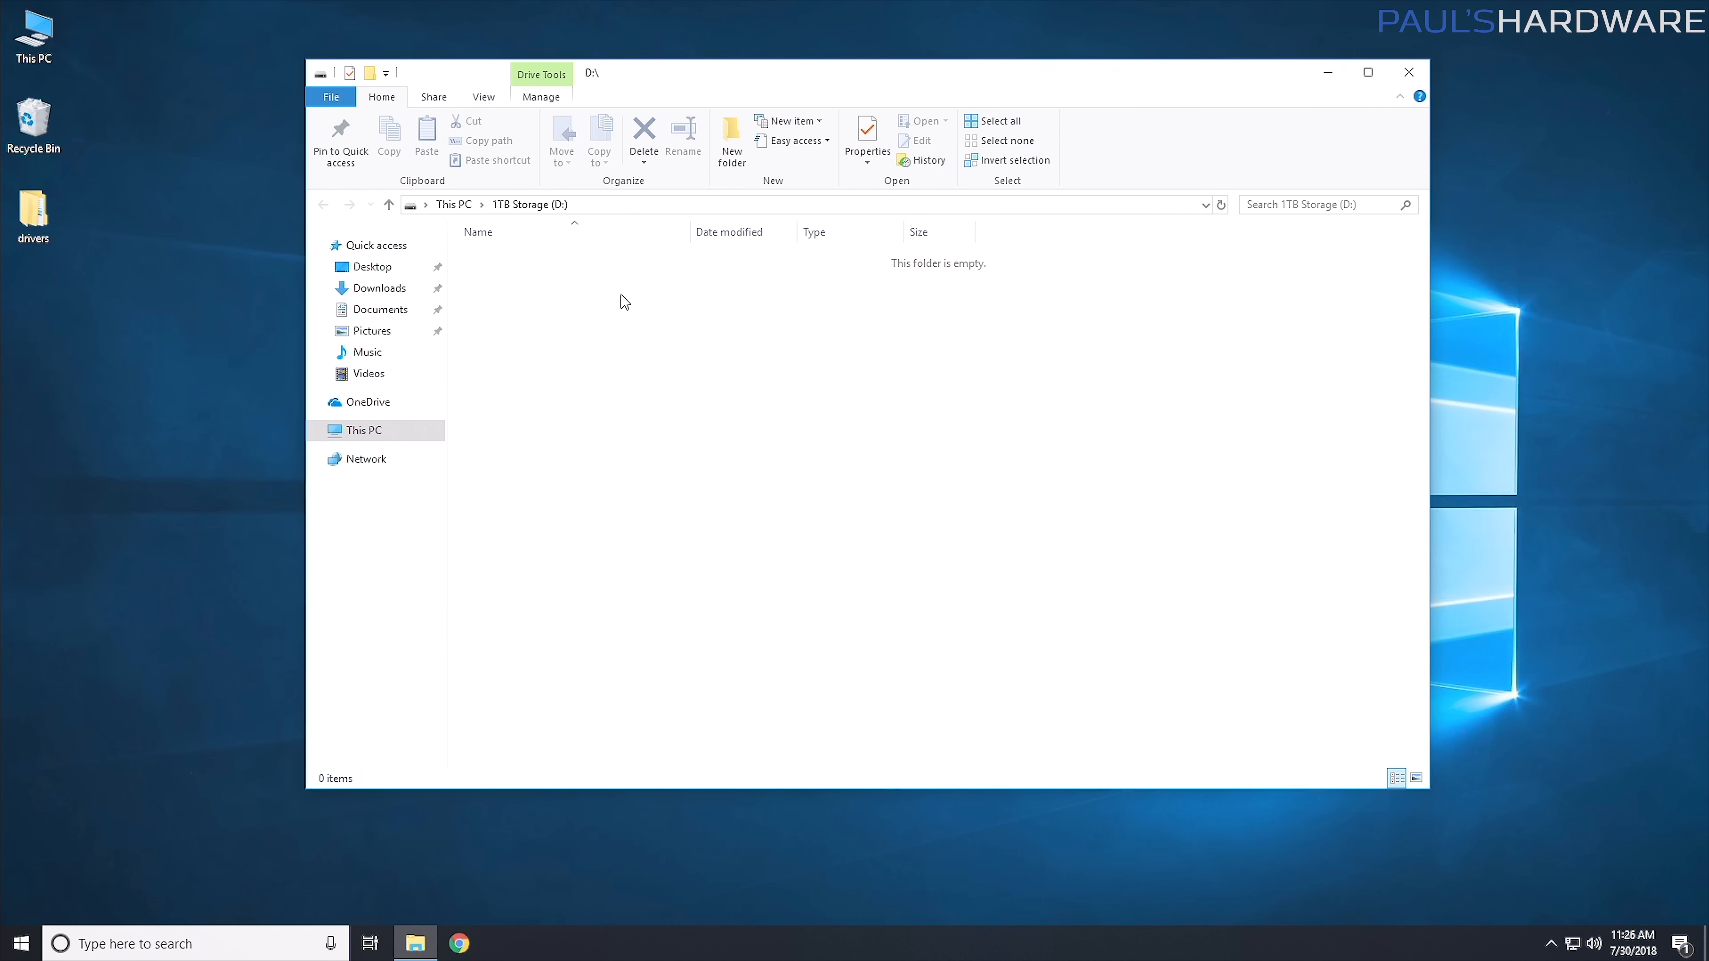
pyautogui.click(322, 205)
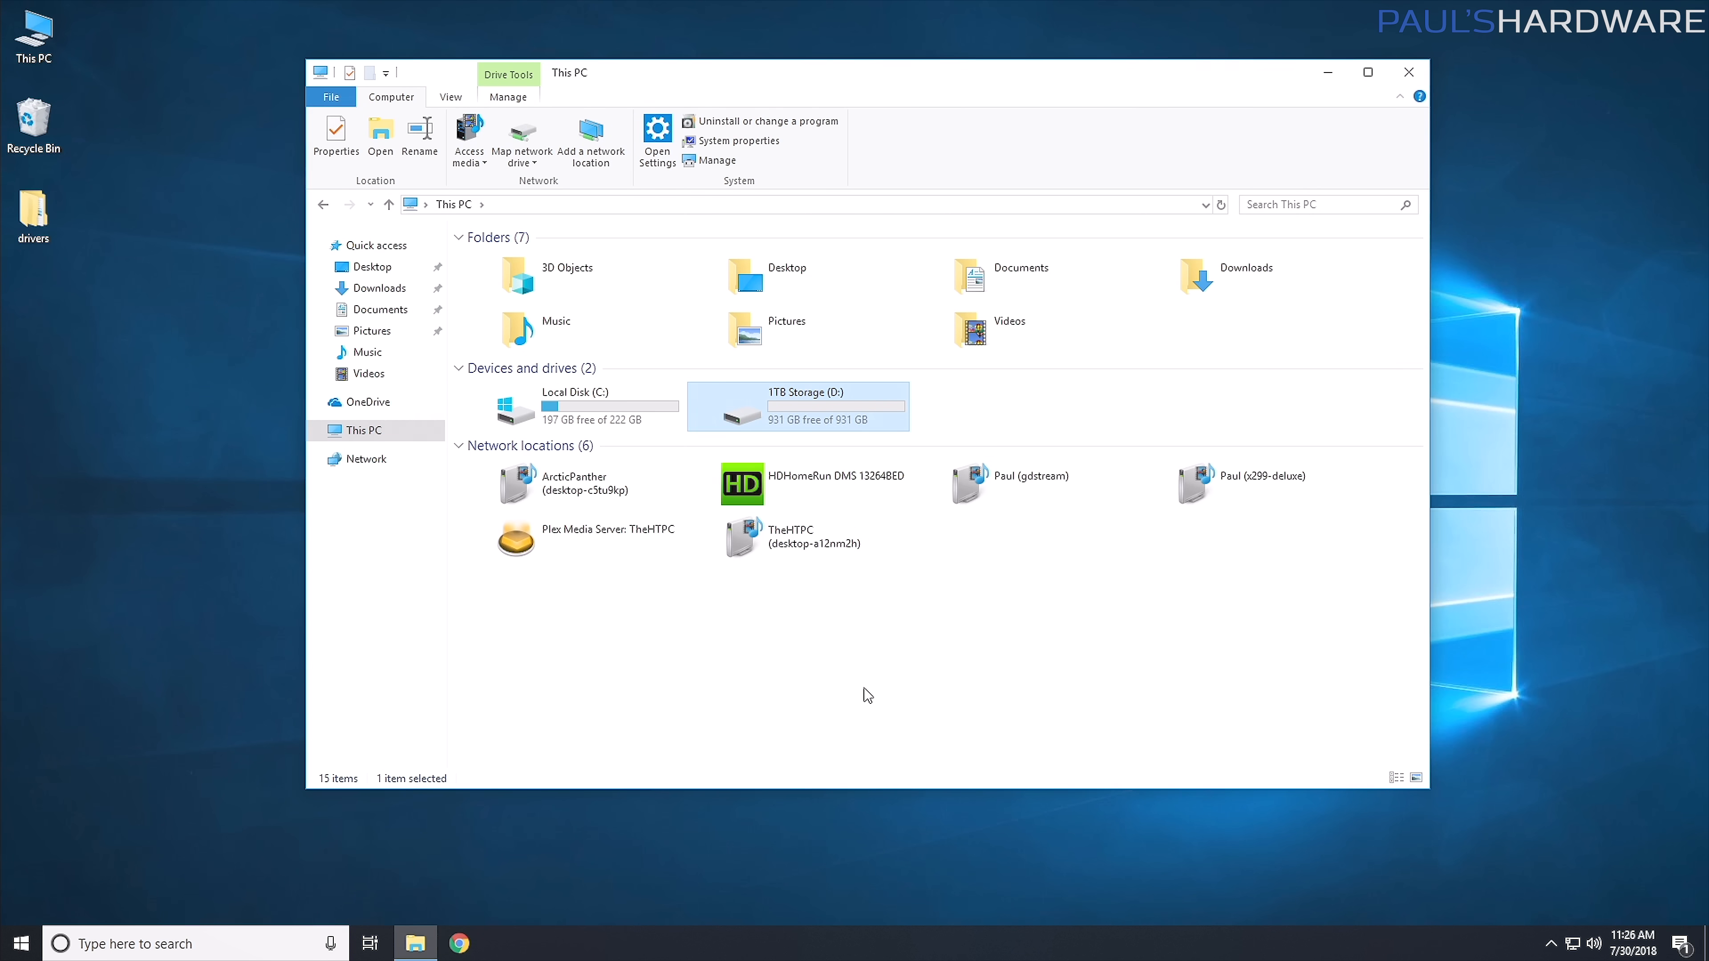
pyautogui.click(811, 478)
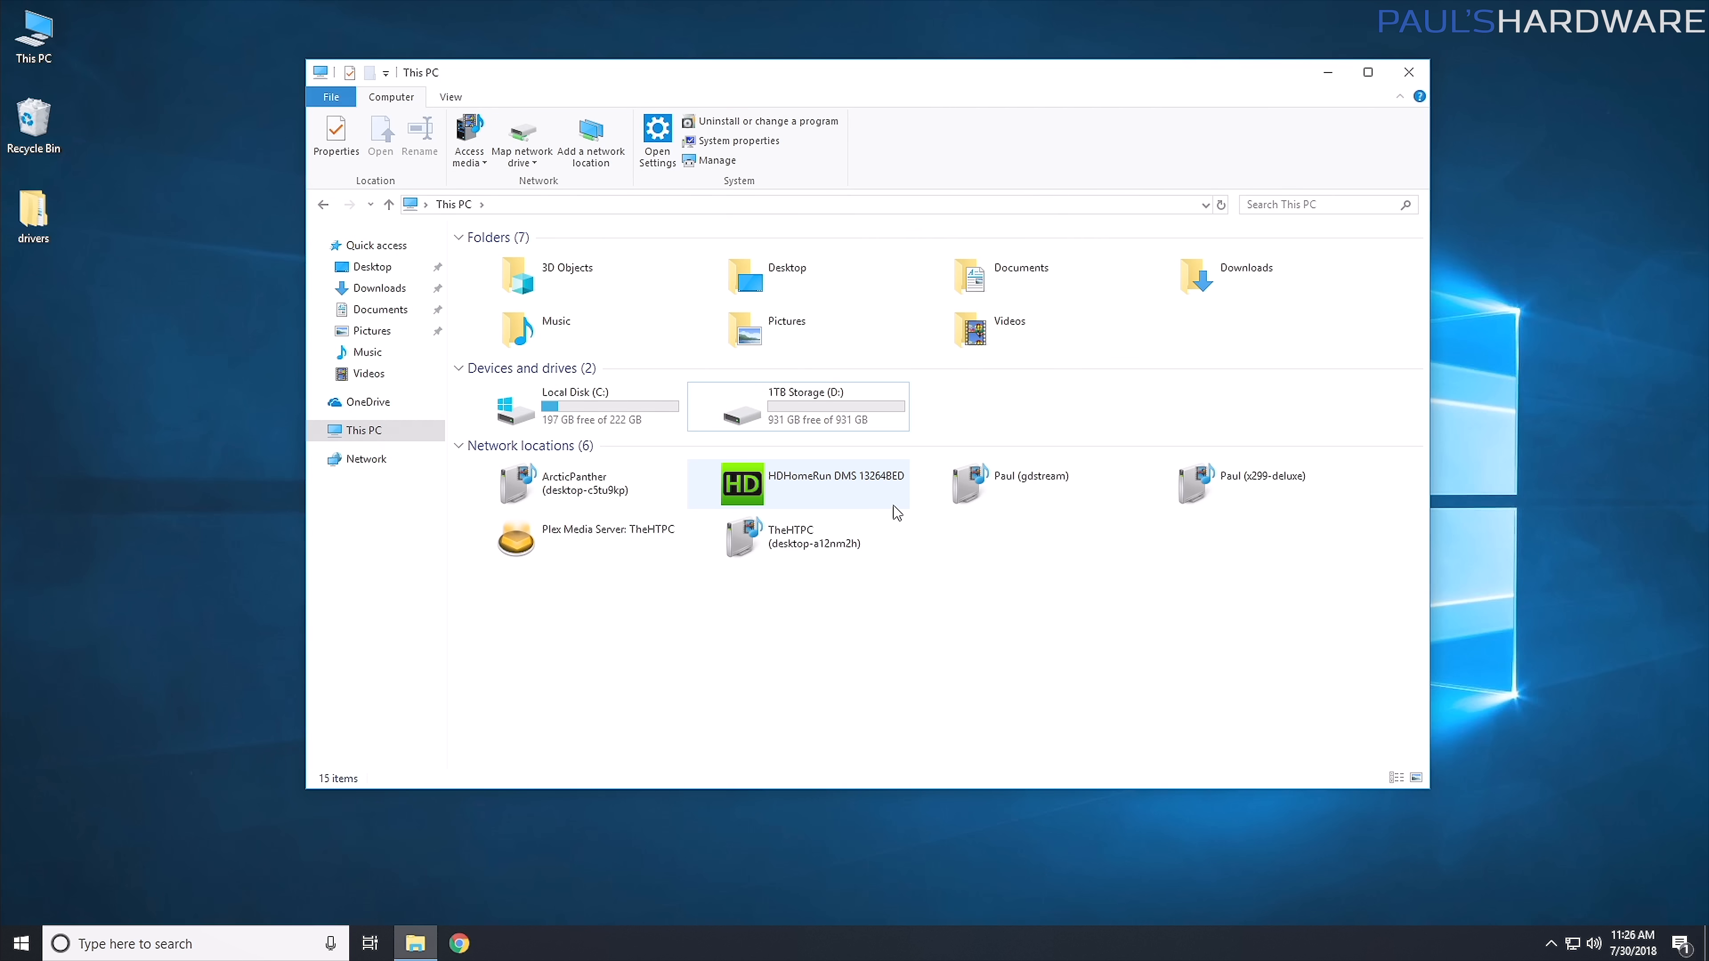